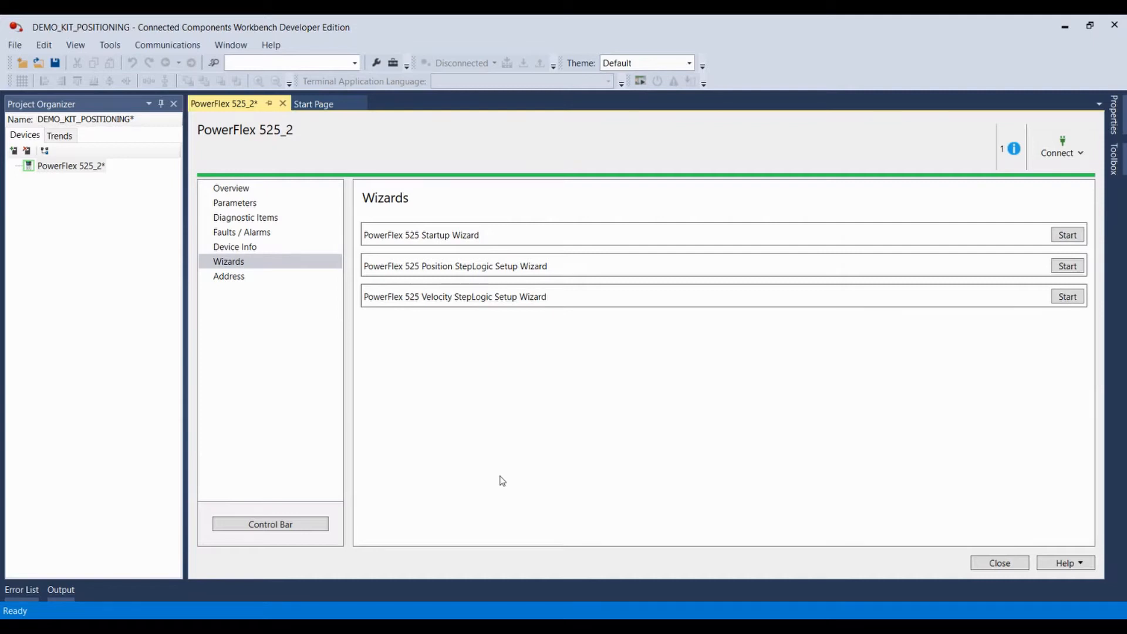
mouse_move(522, 243)
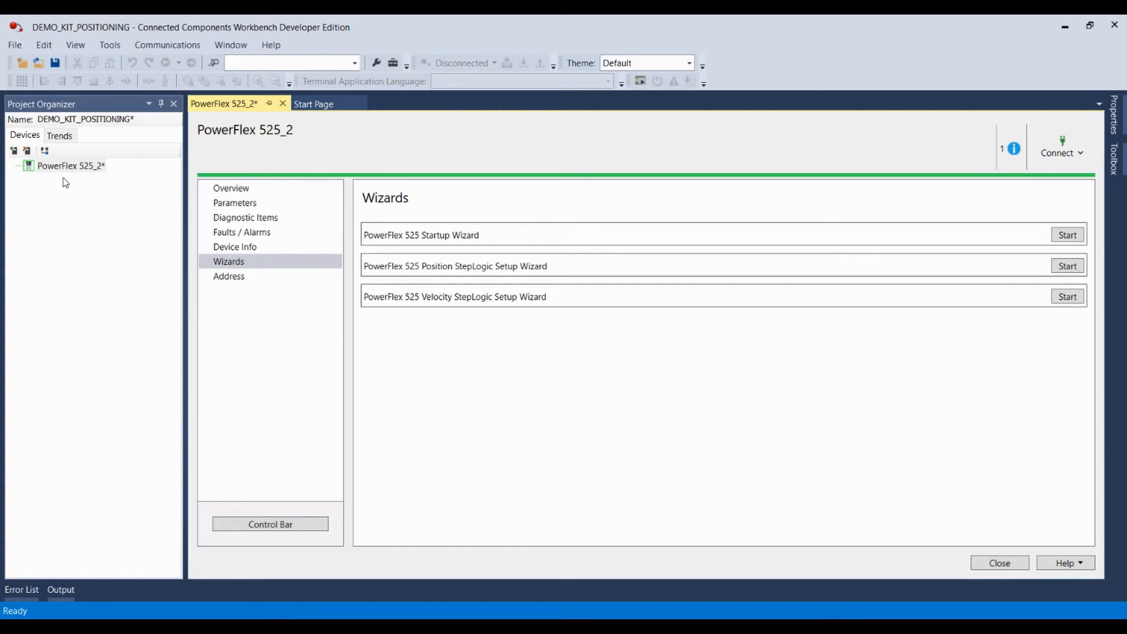
mouse_move(496, 237)
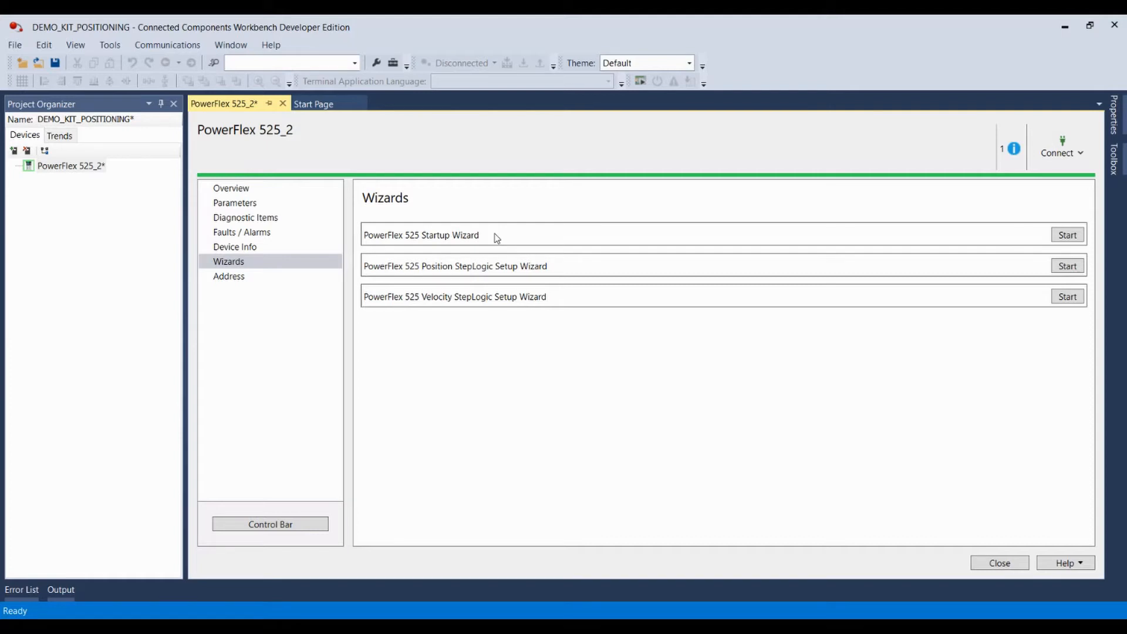
mouse_move(399, 279)
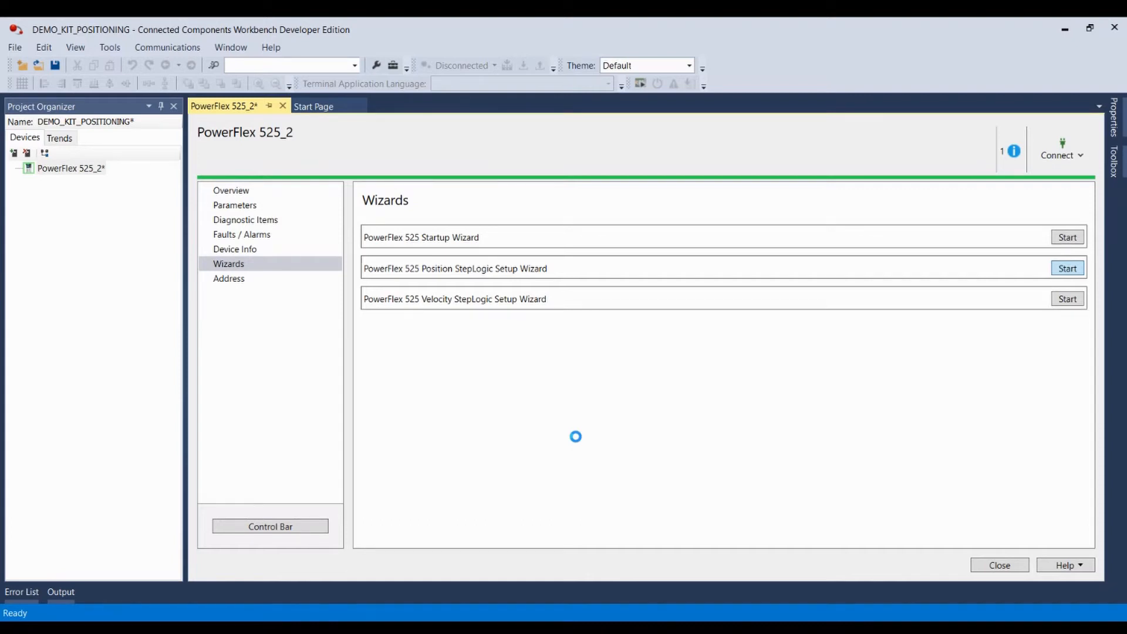
Step: Start the PowerFlex 525 Position StepLogic wizard and move past Welcome to Common Settings 1
click(1067, 269)
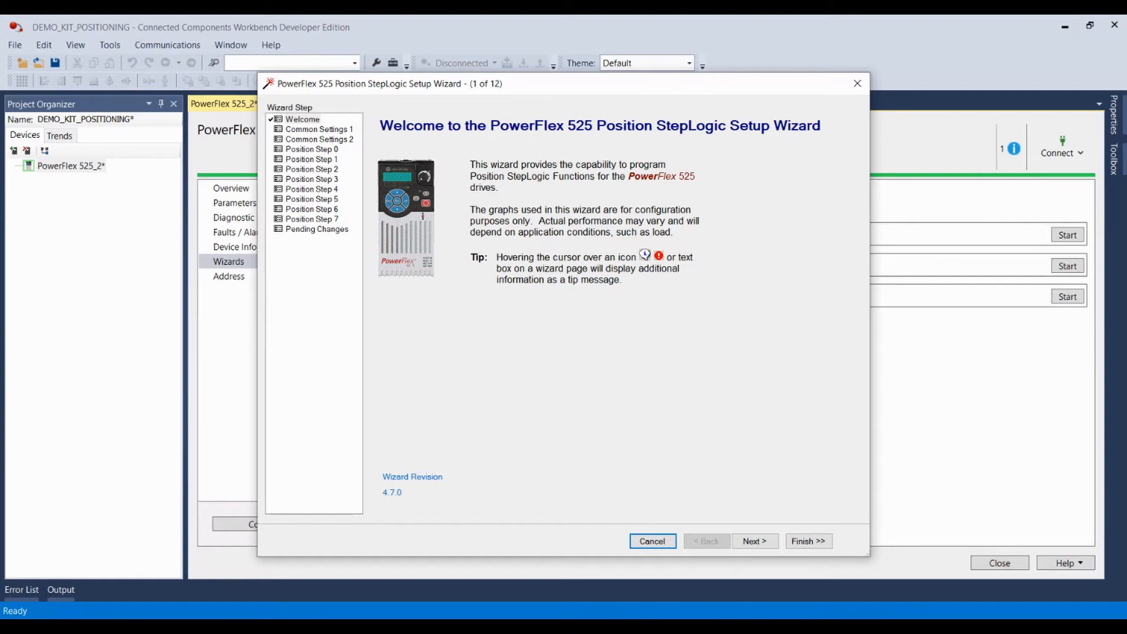
click(753, 541)
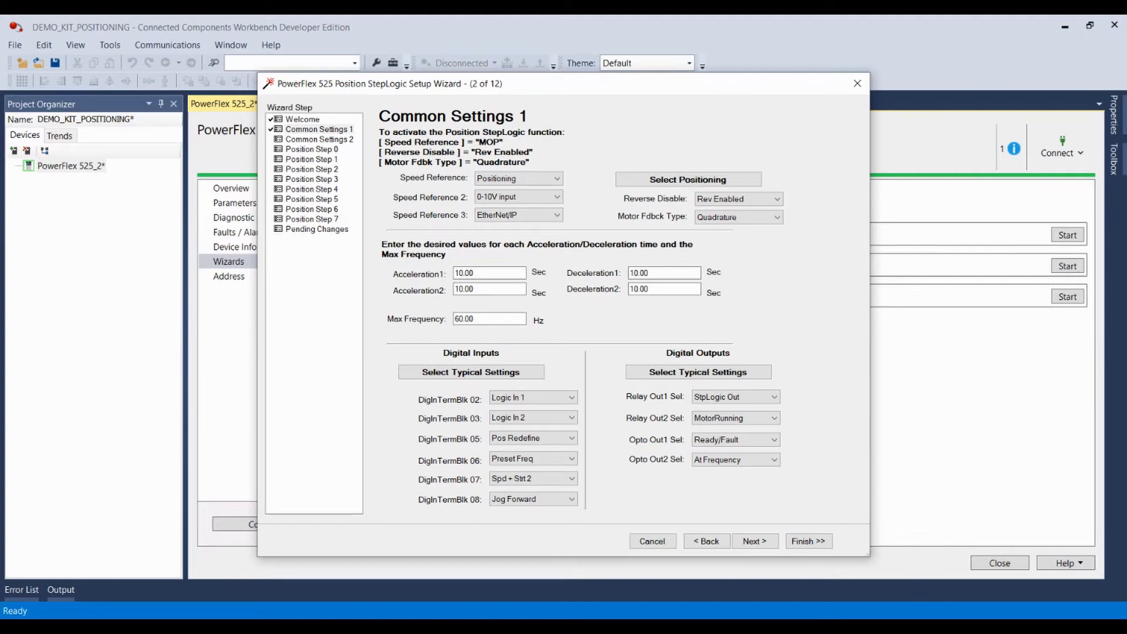
mouse_move(532, 499)
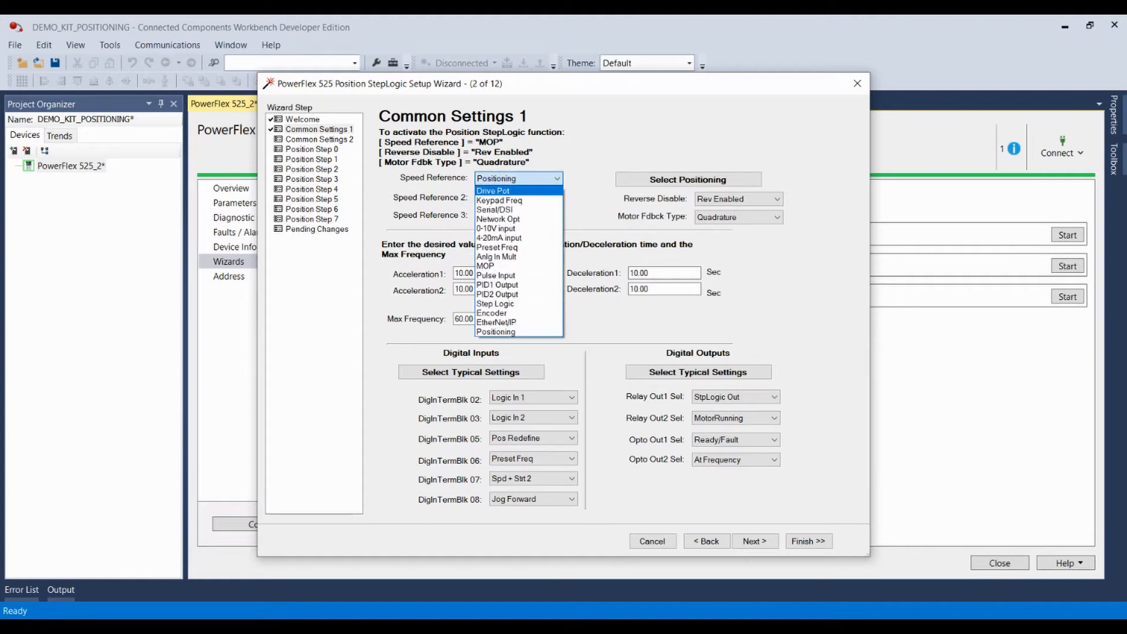
click(494, 190)
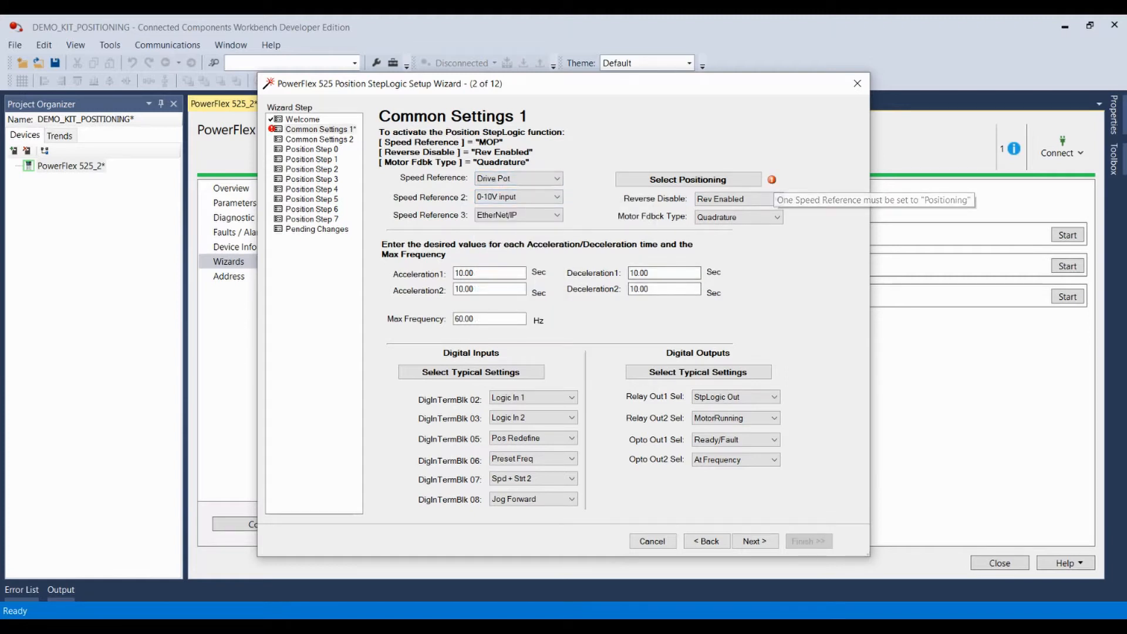
click(687, 179)
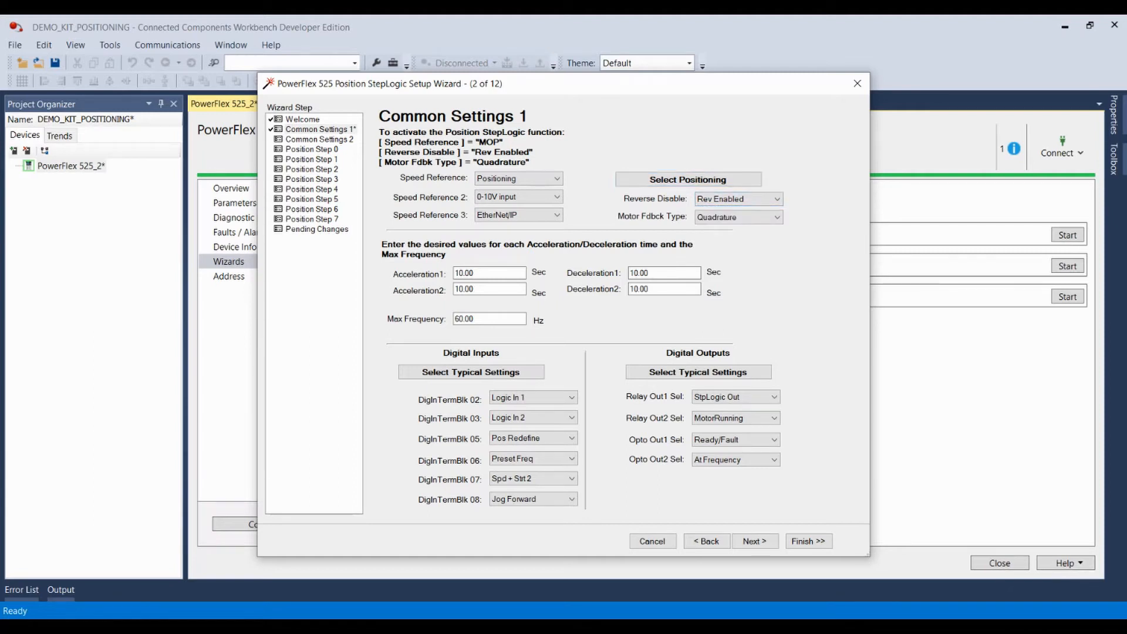
click(776, 218)
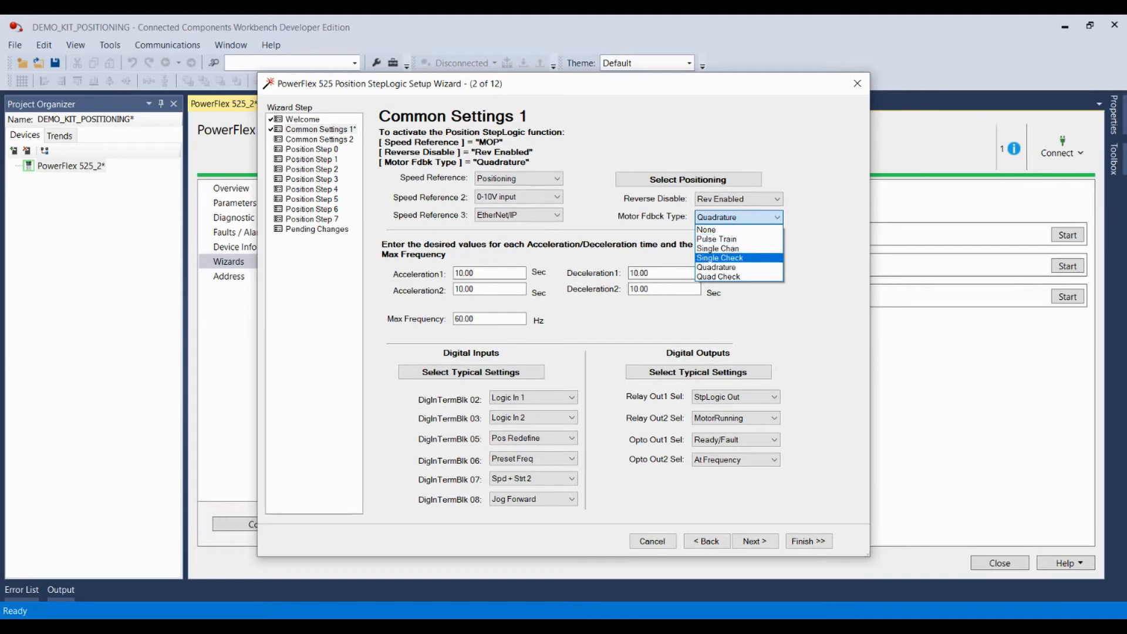
mouse_move(718, 247)
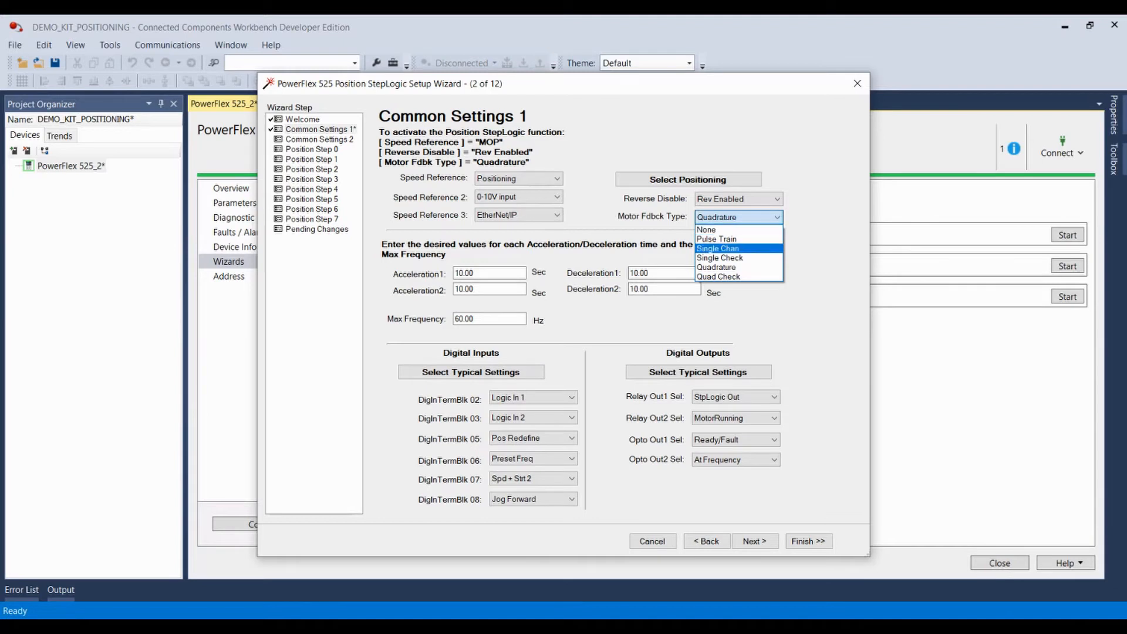
mouse_move(716, 267)
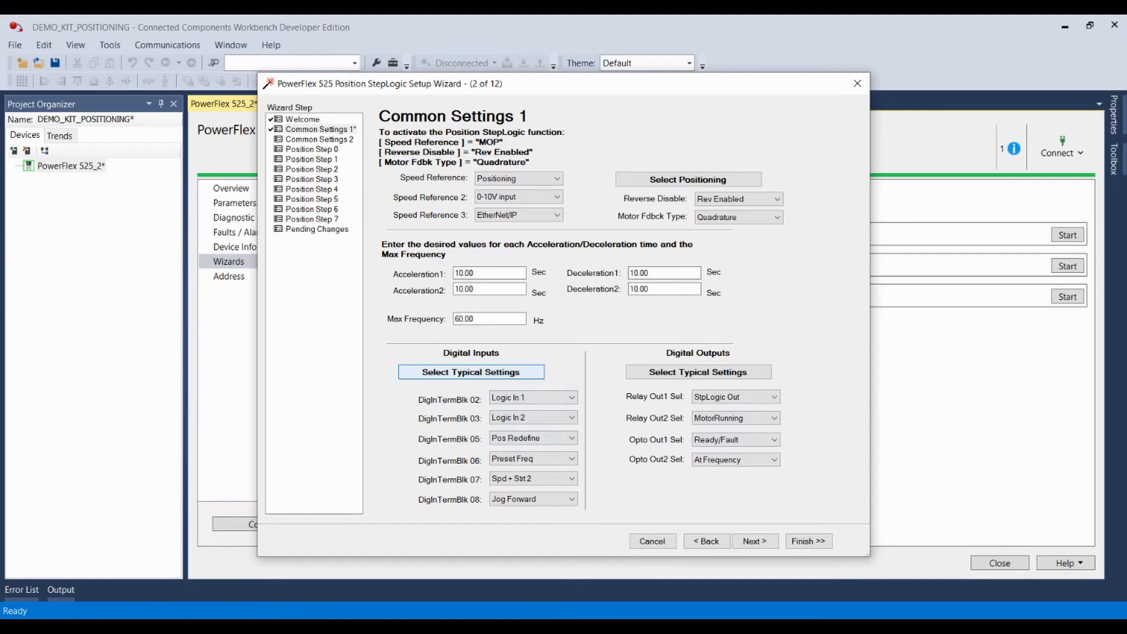
Step: Apply typical Digital Inputs settings so terminals 06, 07 and 08 become Not Used
click(471, 372)
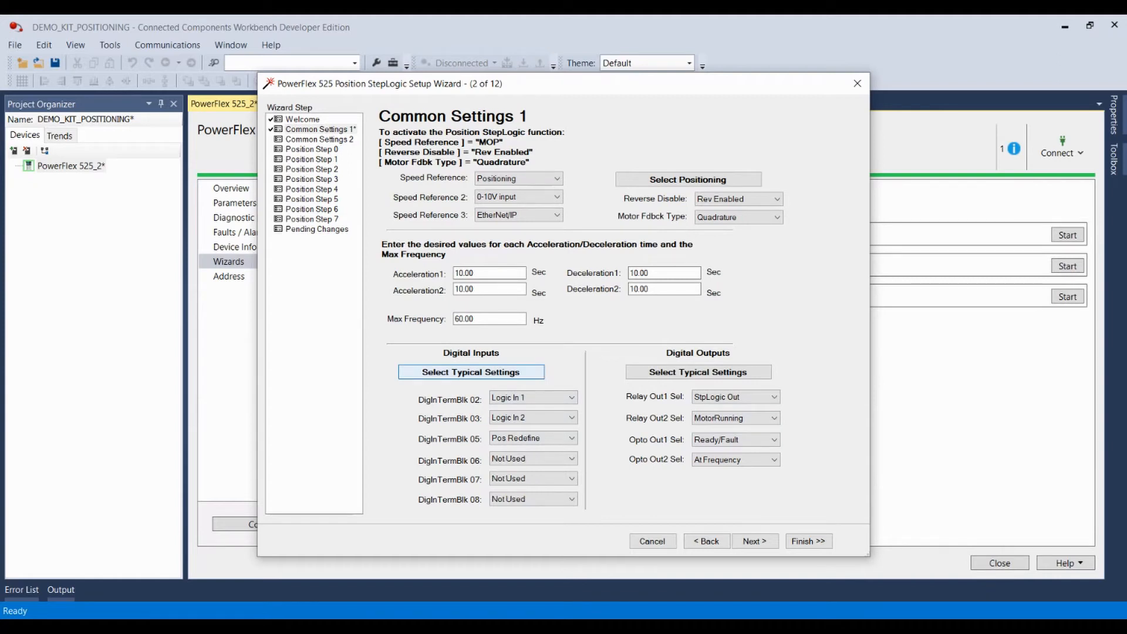
click(532, 499)
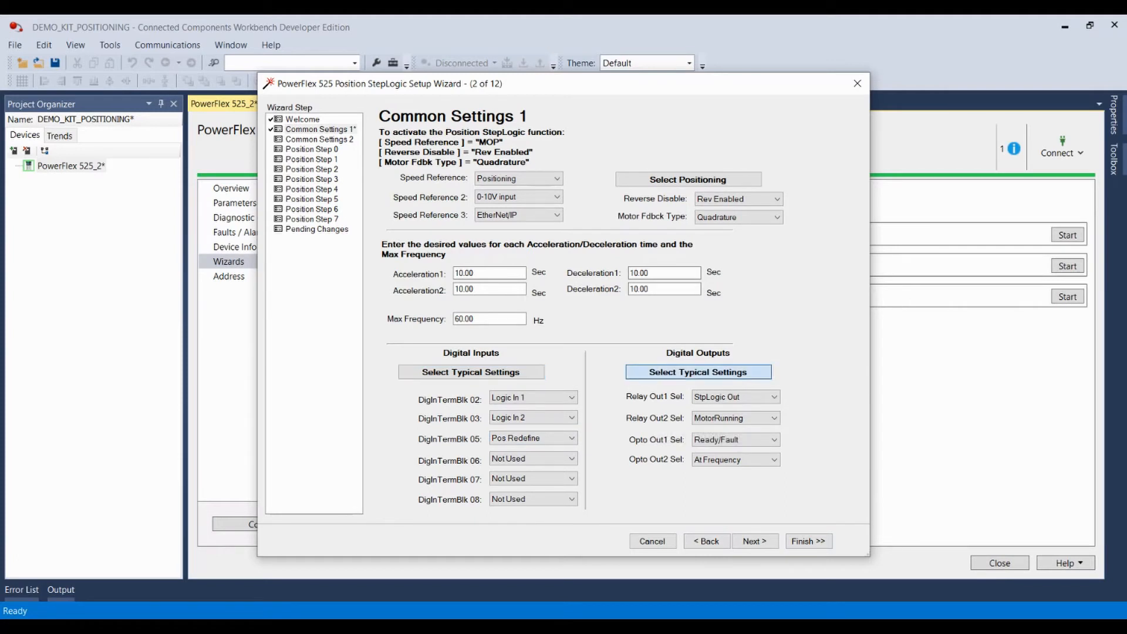
Step: Apply typical Digital Outputs settings and set Relay Out1 Sel to StpLogic Out
click(697, 372)
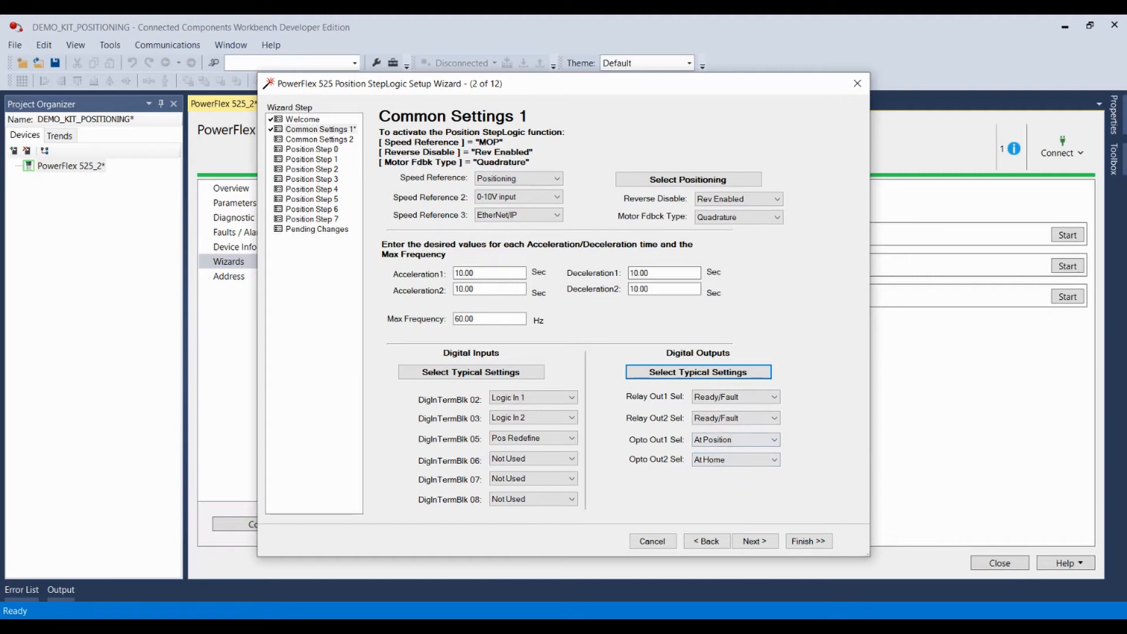
click(733, 396)
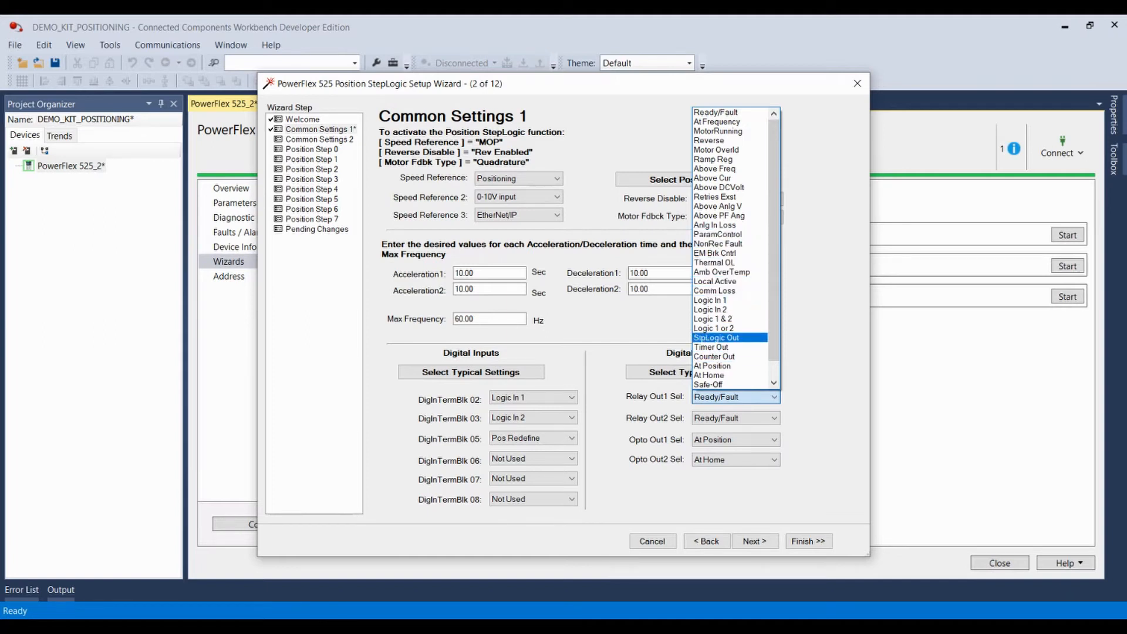
click(717, 338)
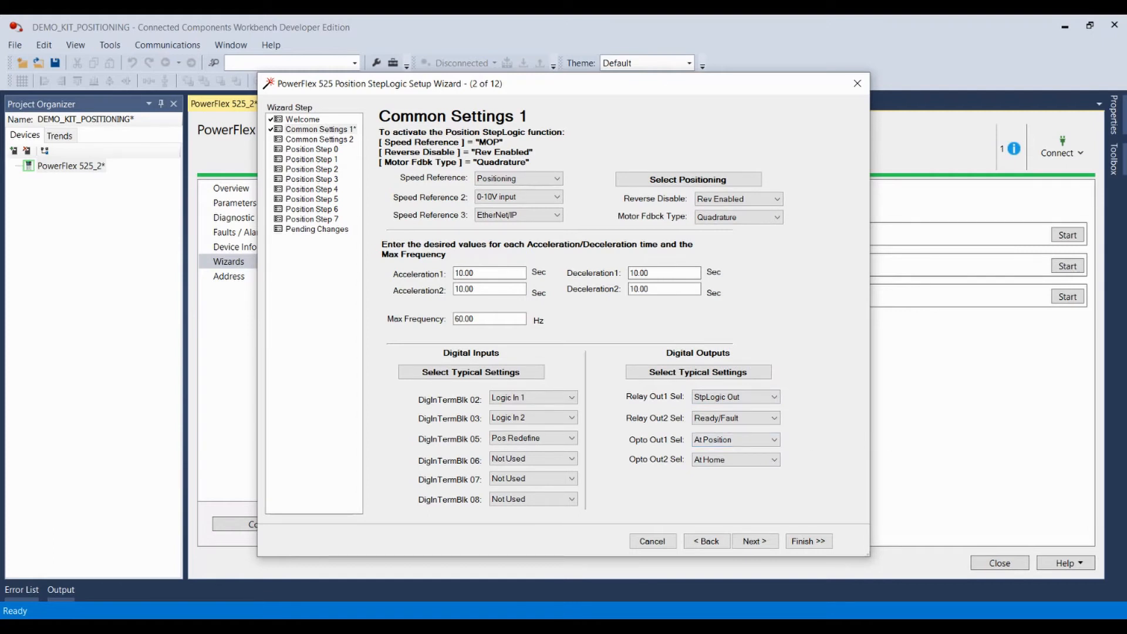
click(735, 440)
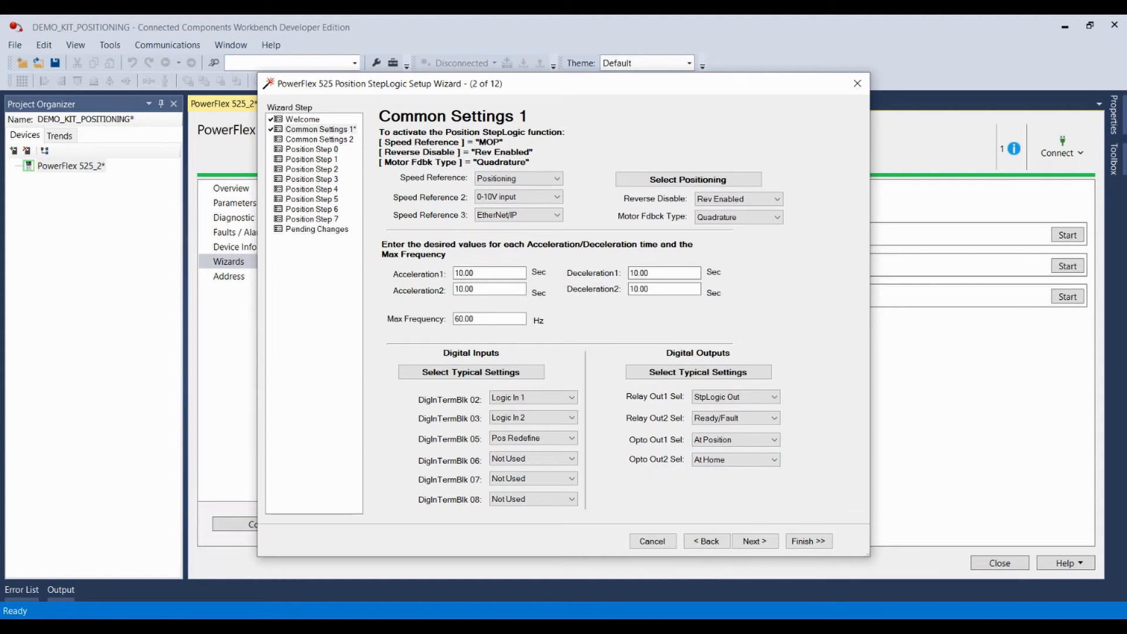
click(735, 396)
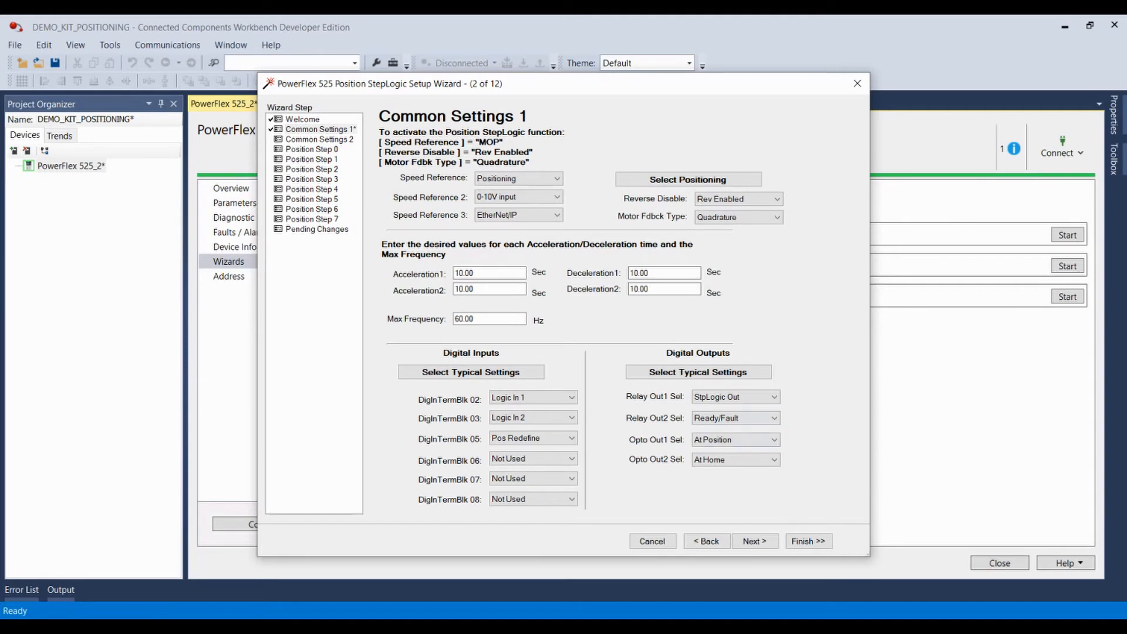
Step: On Common Settings 2, review Pos Mode options and keep it at Step Logic
click(754, 541)
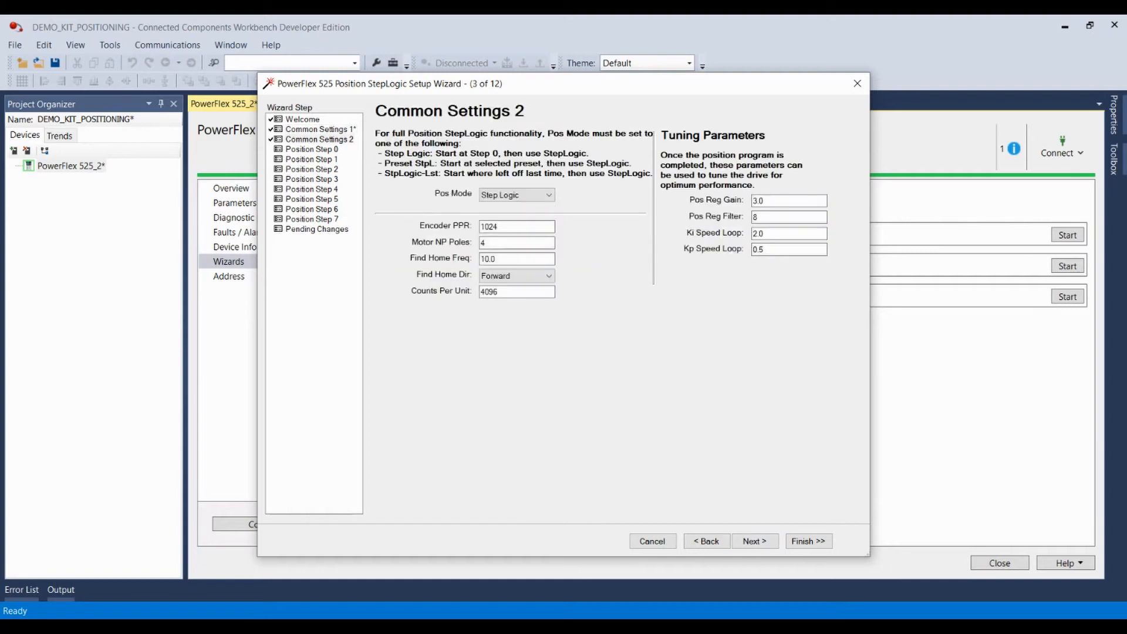
click(548, 195)
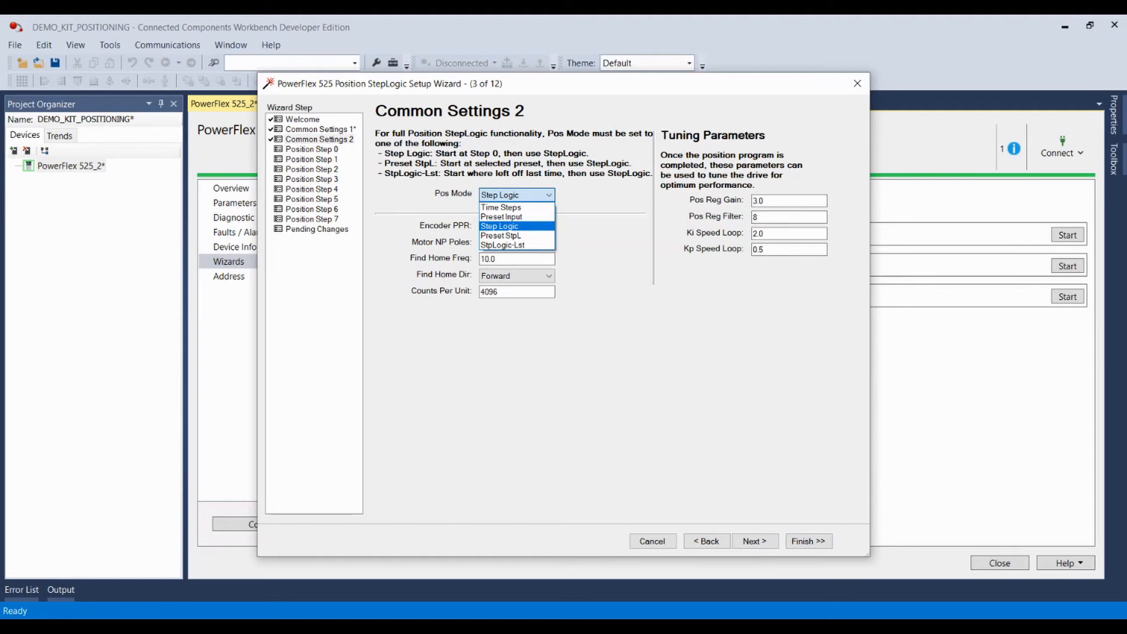
mouse_move(501, 236)
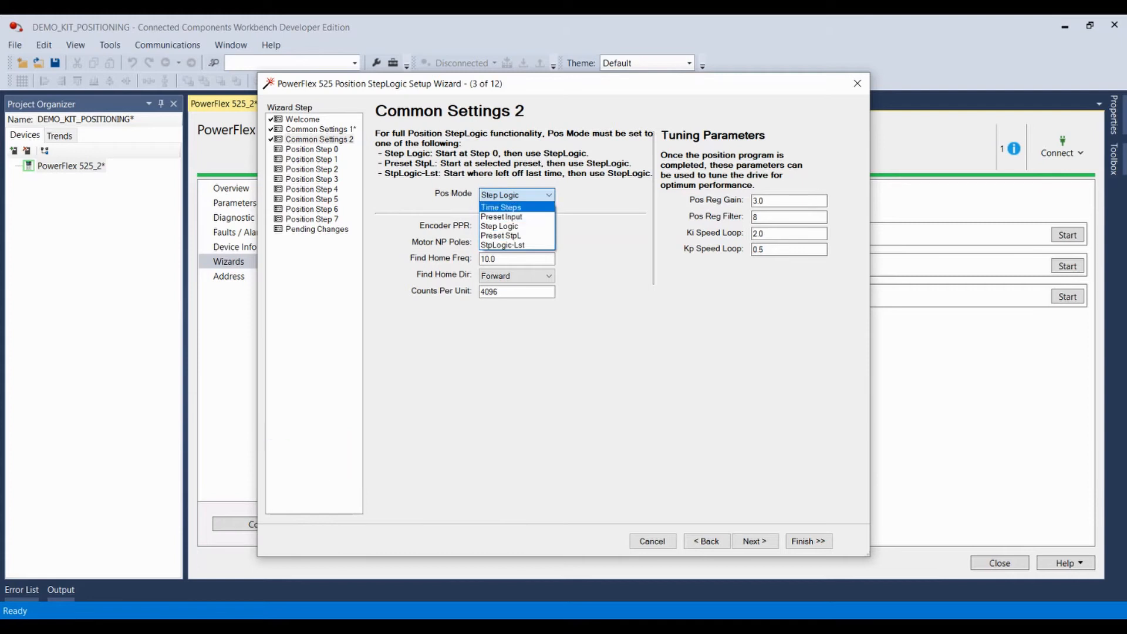
mouse_move(501, 217)
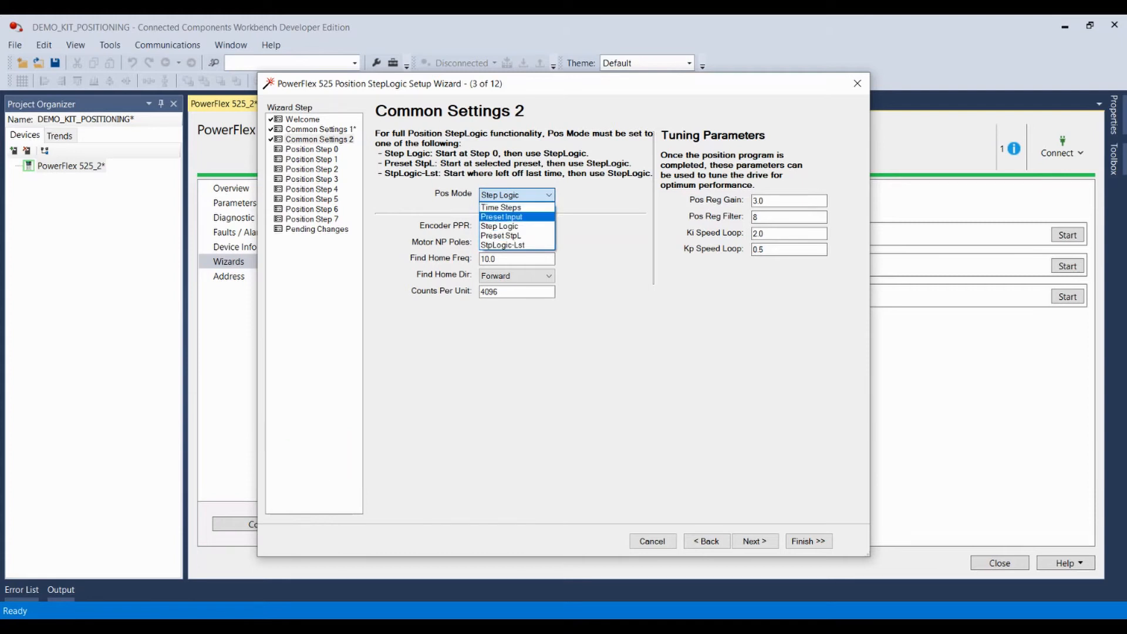
click(499, 225)
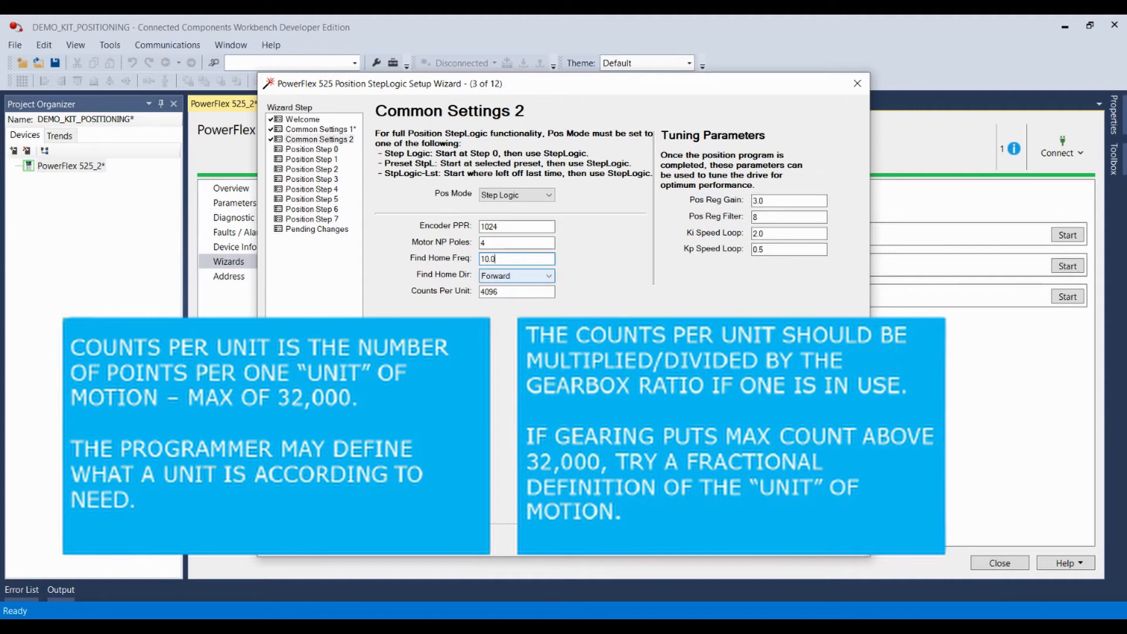
mouse_move(517, 291)
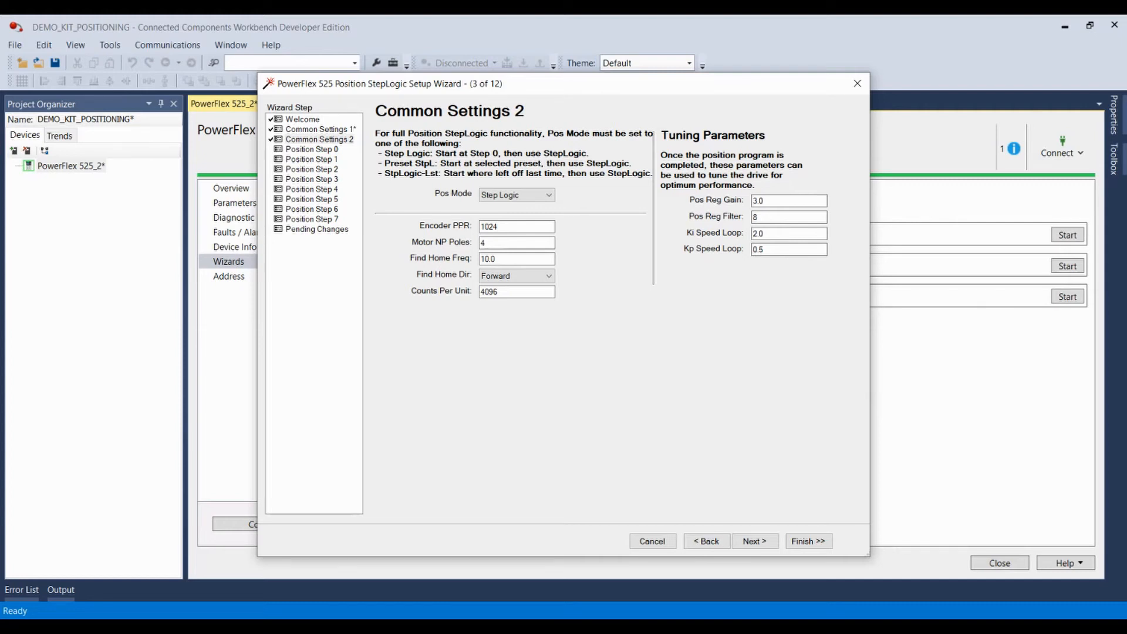
click(754, 540)
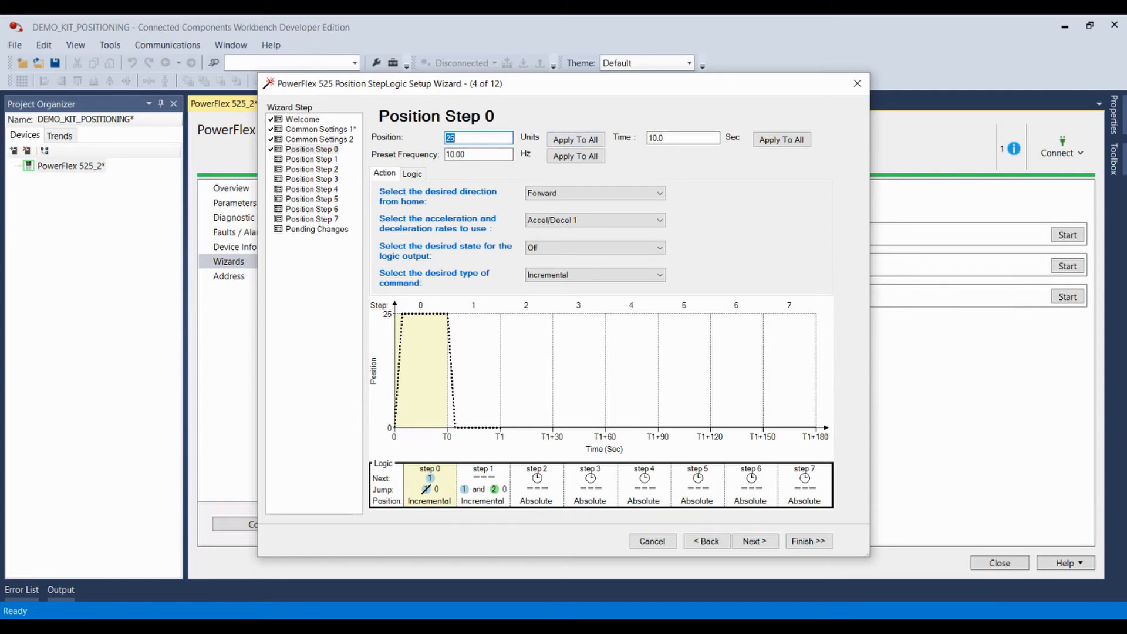
click(681, 138)
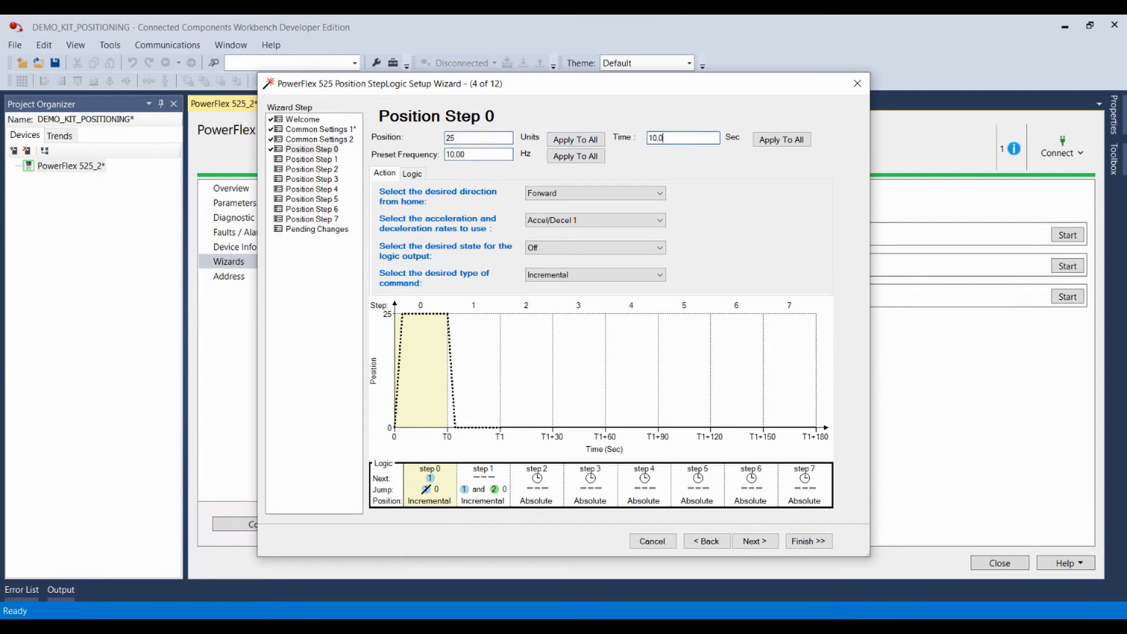
click(478, 154)
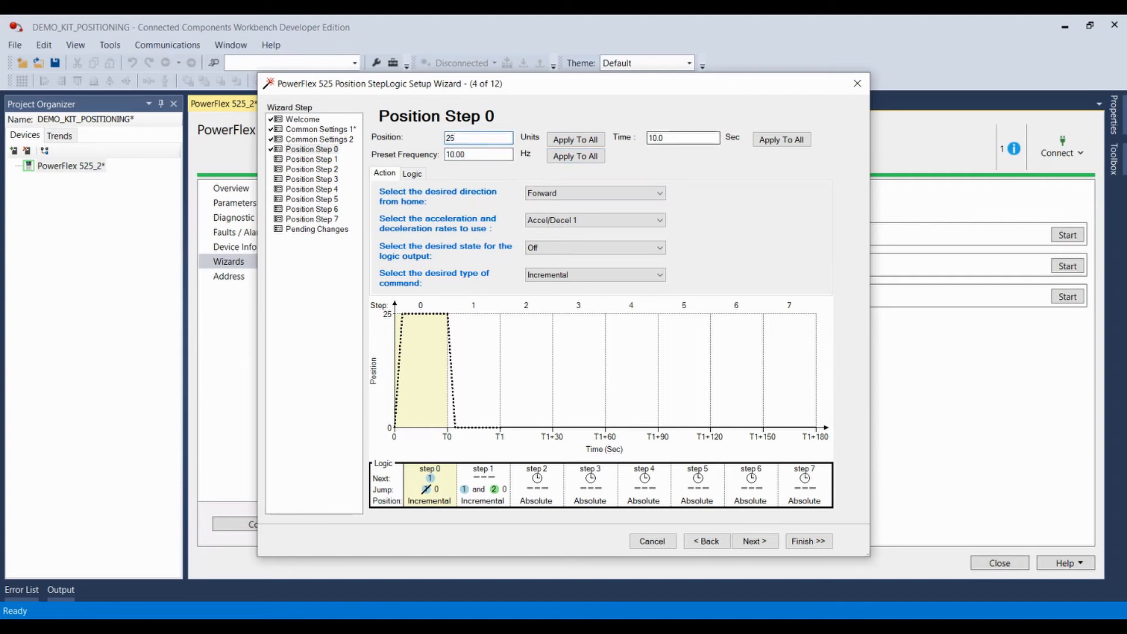
click(681, 137)
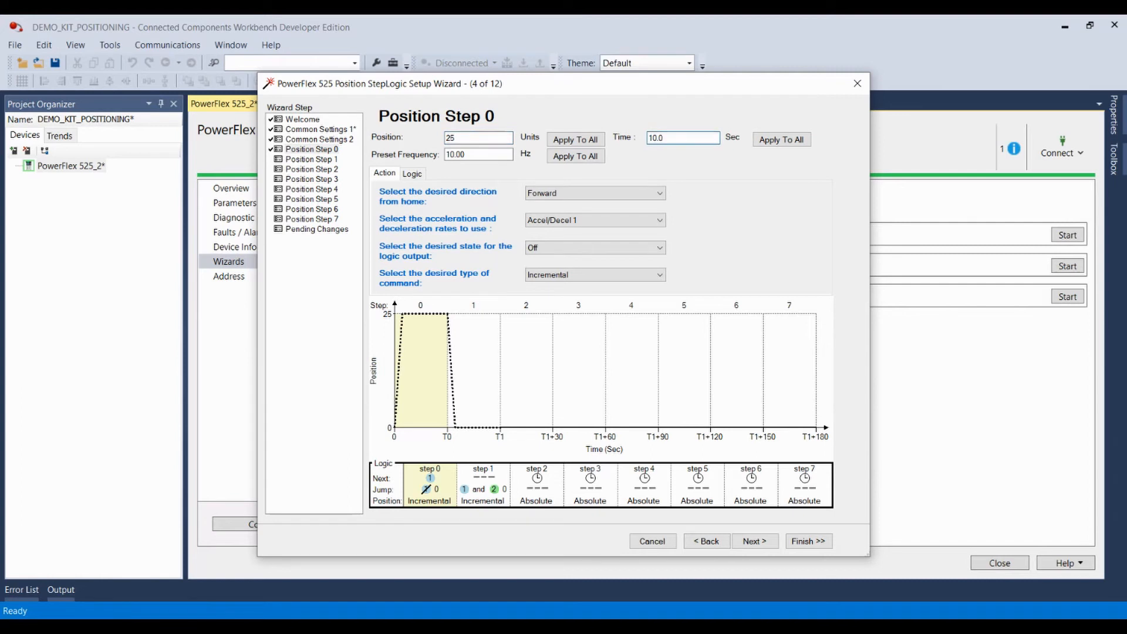
click(682, 137)
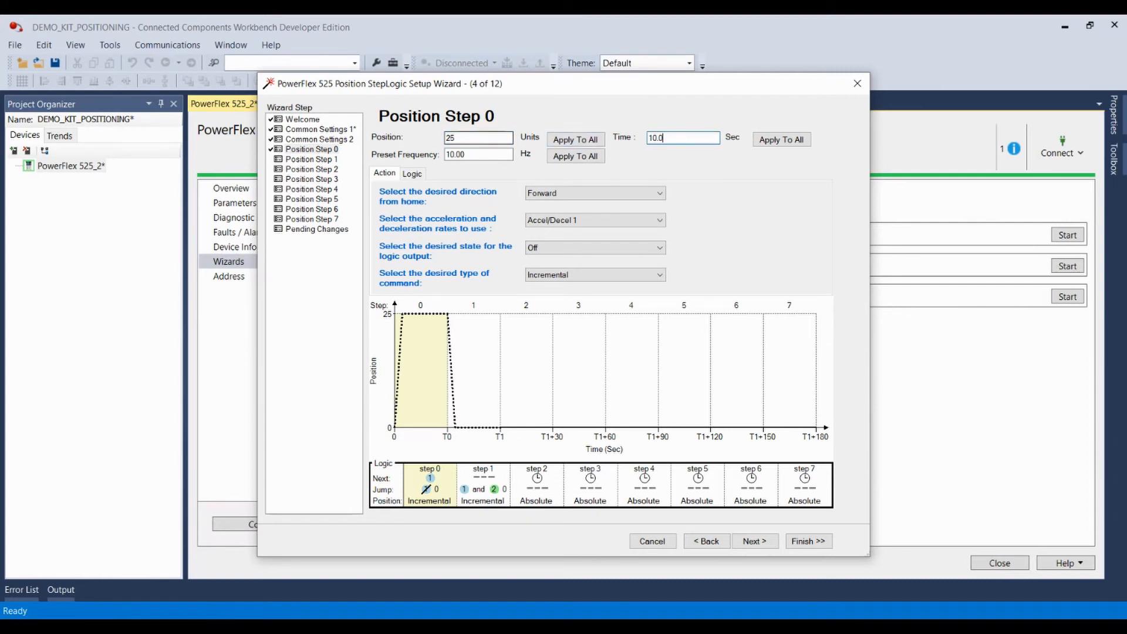
mouse_move(594, 193)
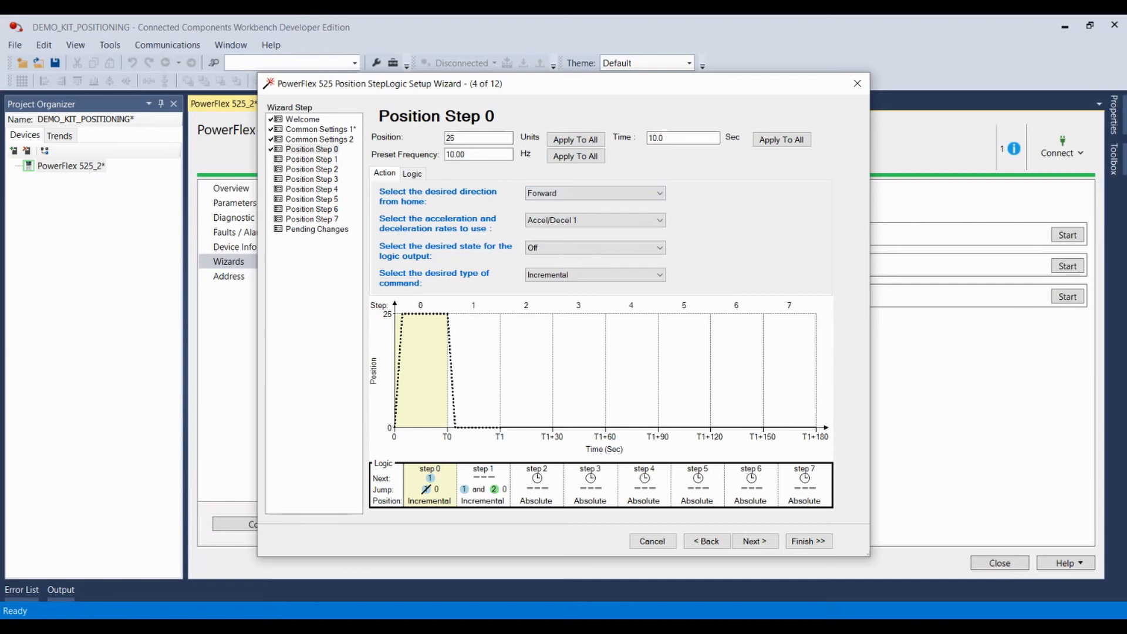
mouse_move(593, 247)
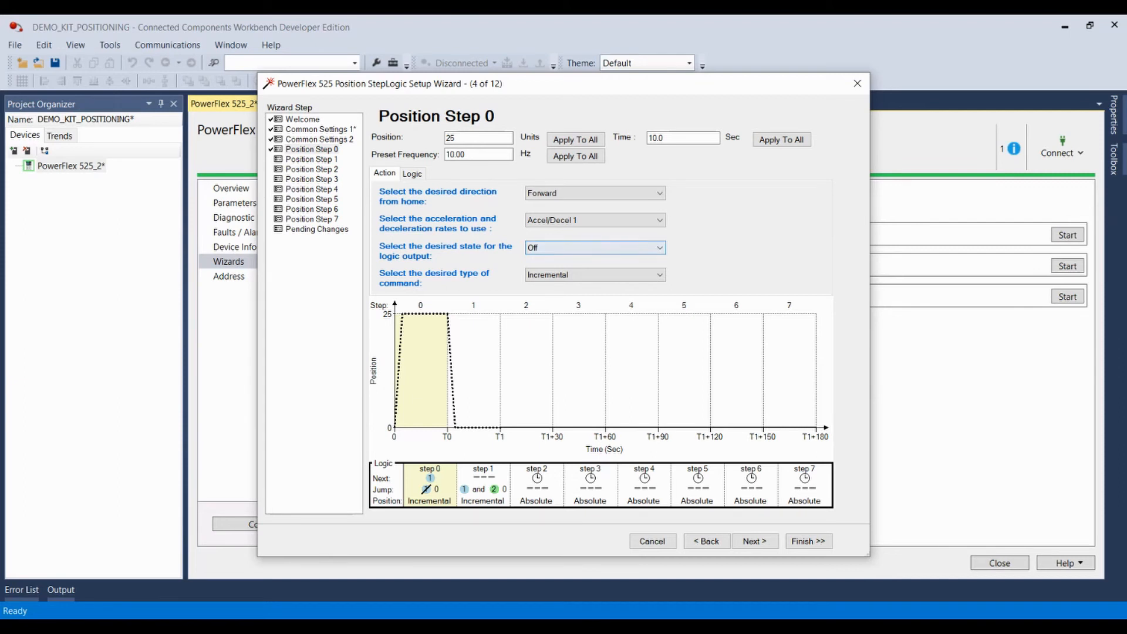
mouse_move(593, 275)
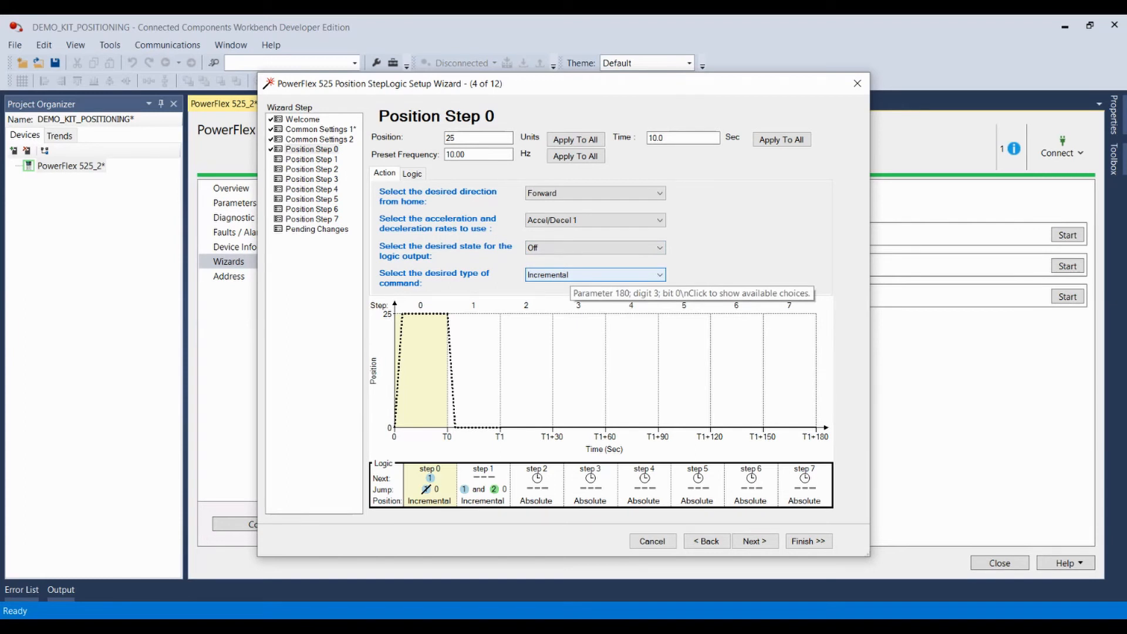
mouse_move(595, 275)
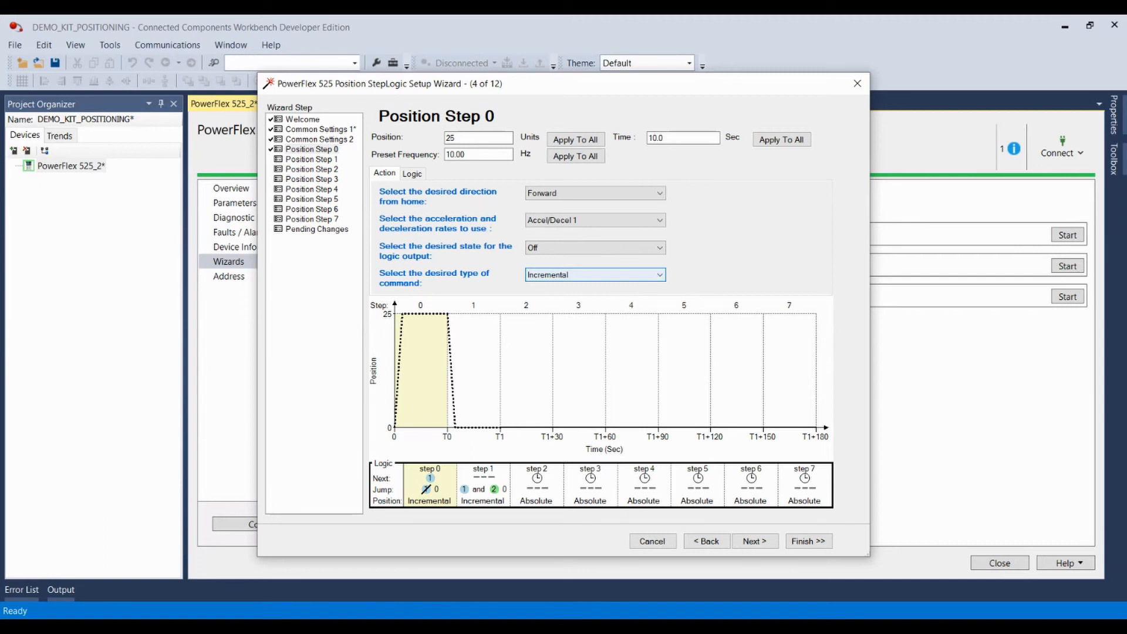
click(412, 172)
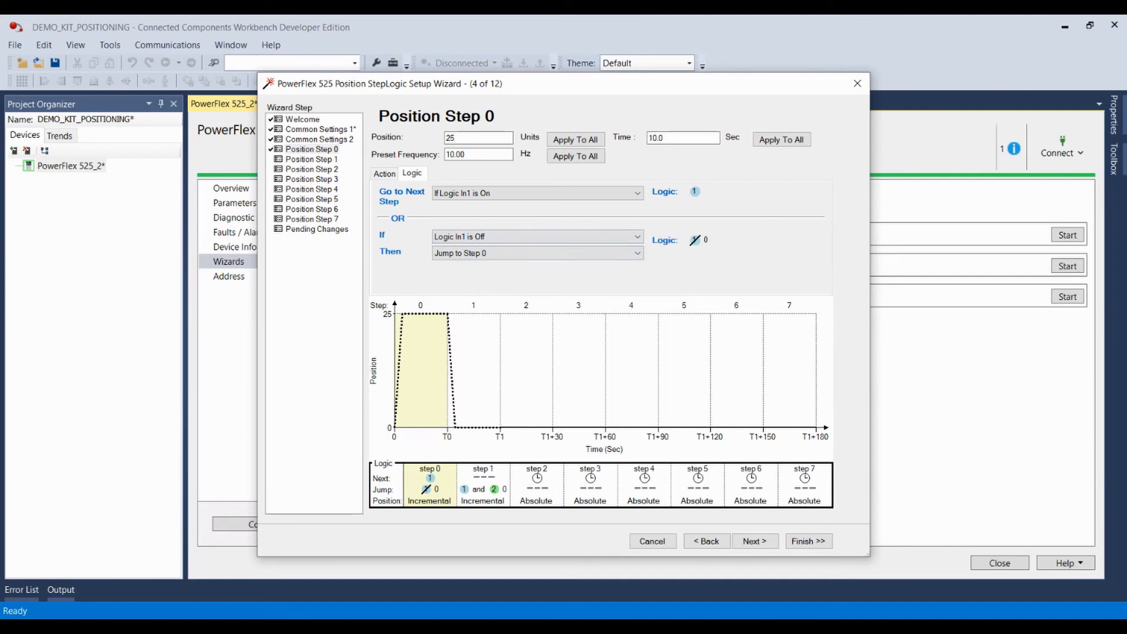
mouse_move(537, 192)
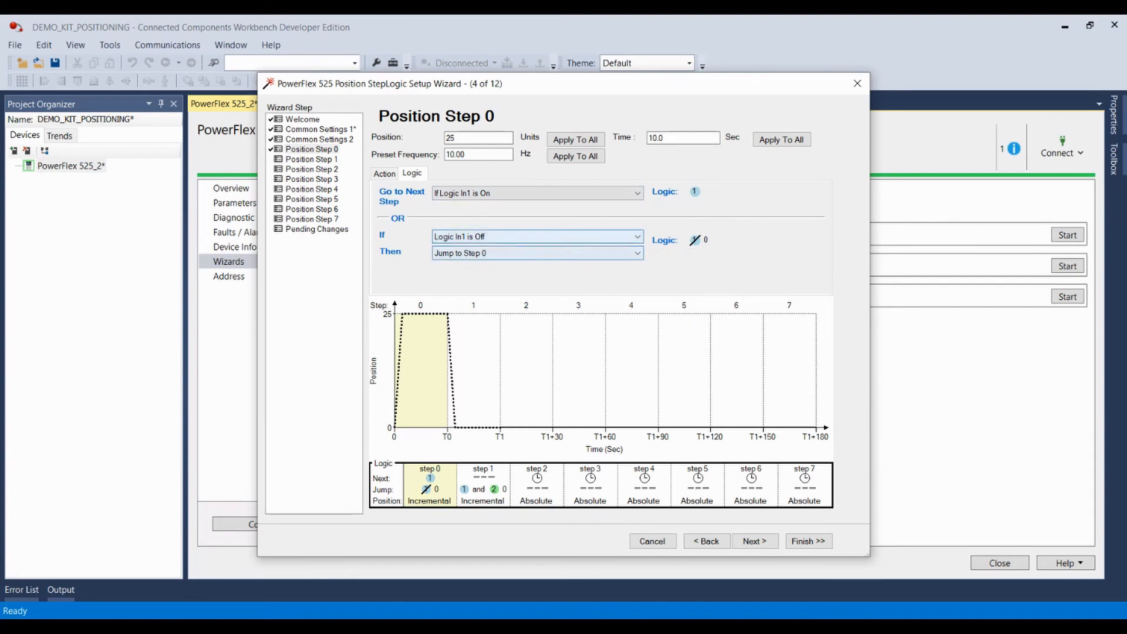
mouse_move(465, 253)
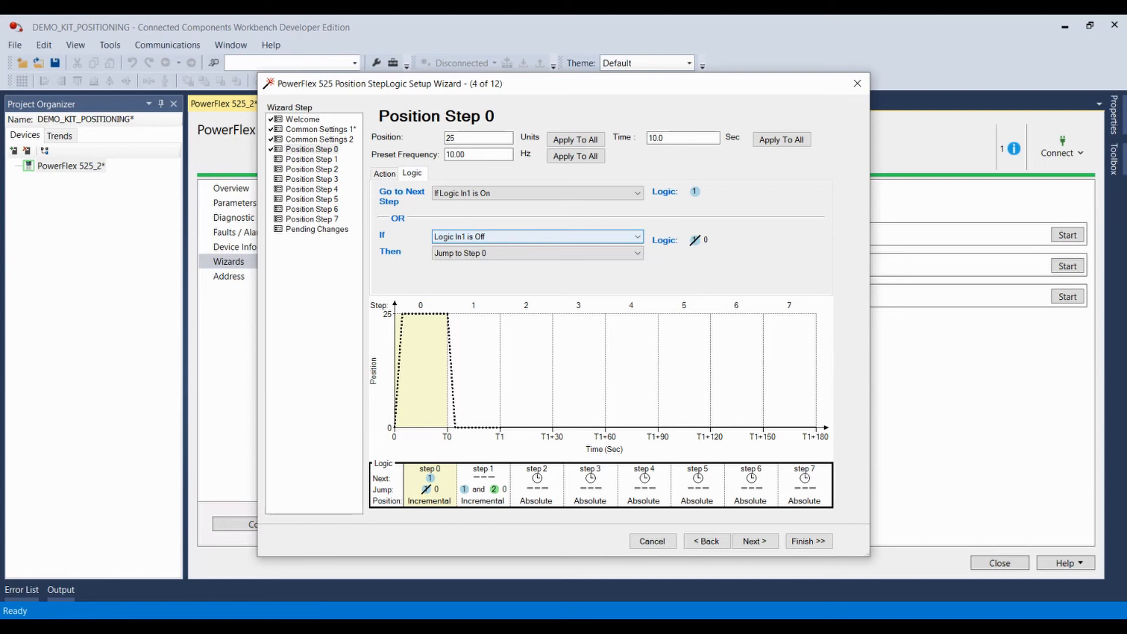
click(383, 173)
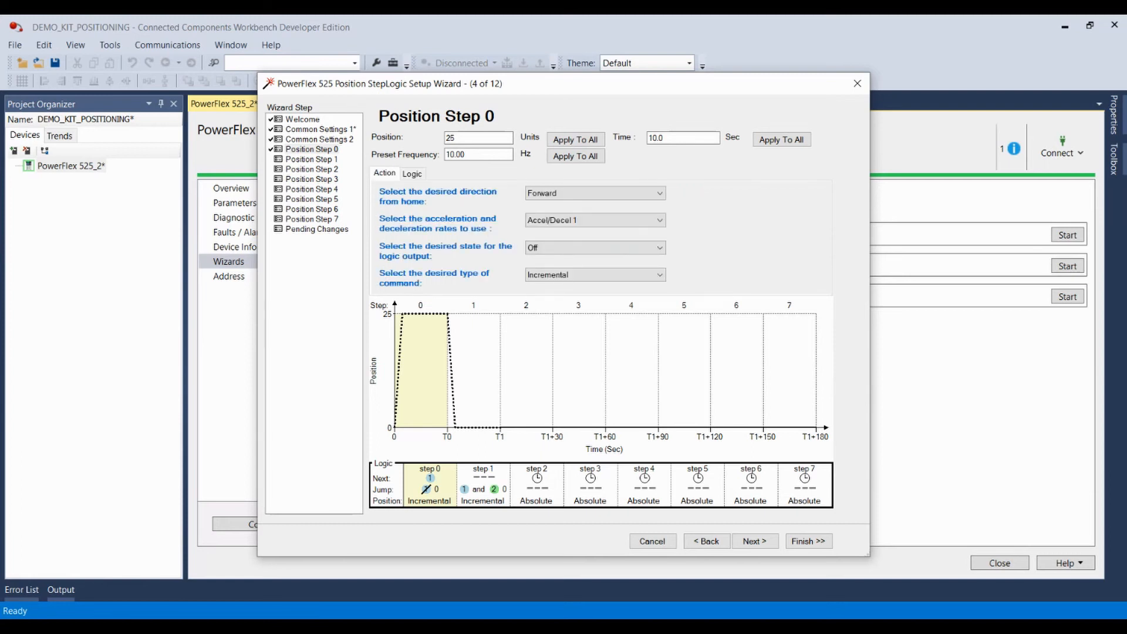
Step: Review Position Step 1's action: position 0, 10.0 s, Forward, output On
click(754, 541)
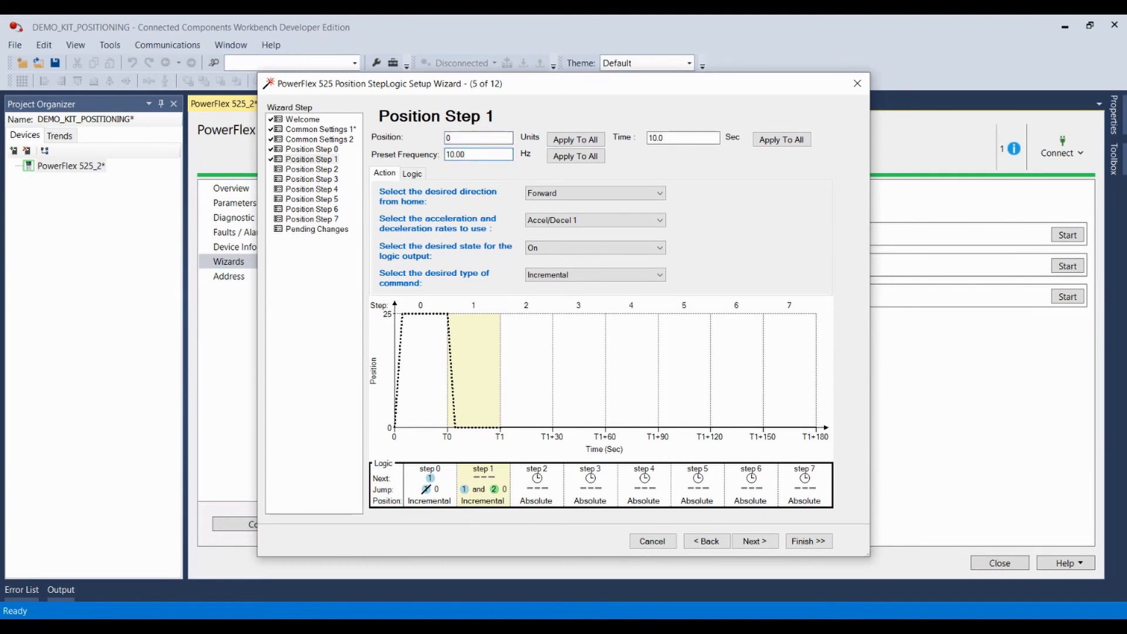
click(682, 138)
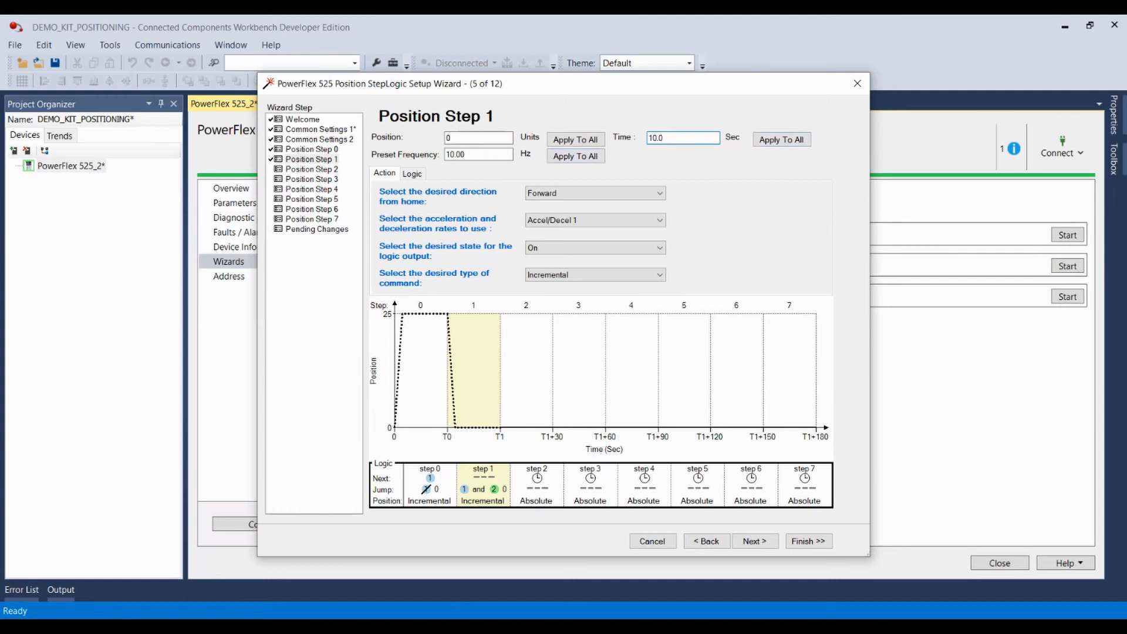
click(594, 193)
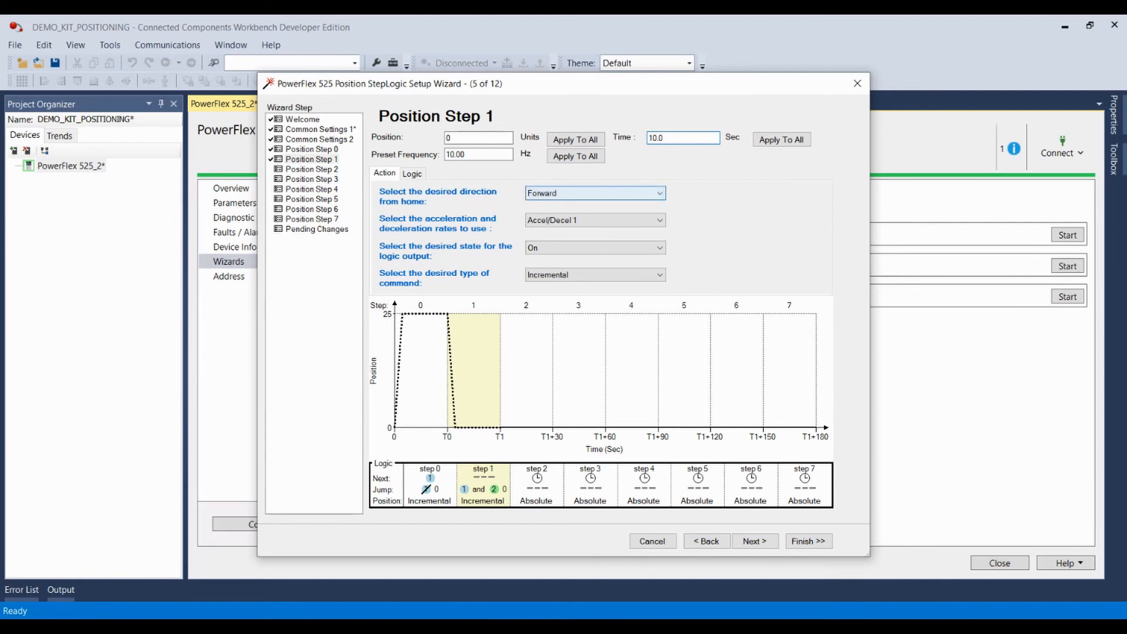
mouse_move(594, 220)
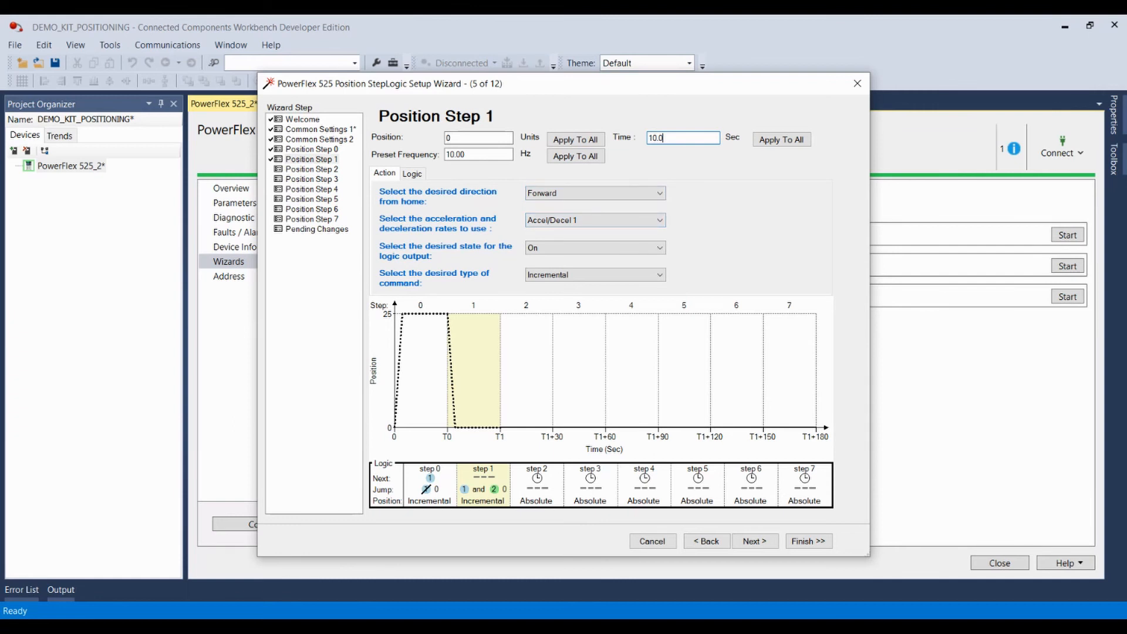
mouse_move(594, 248)
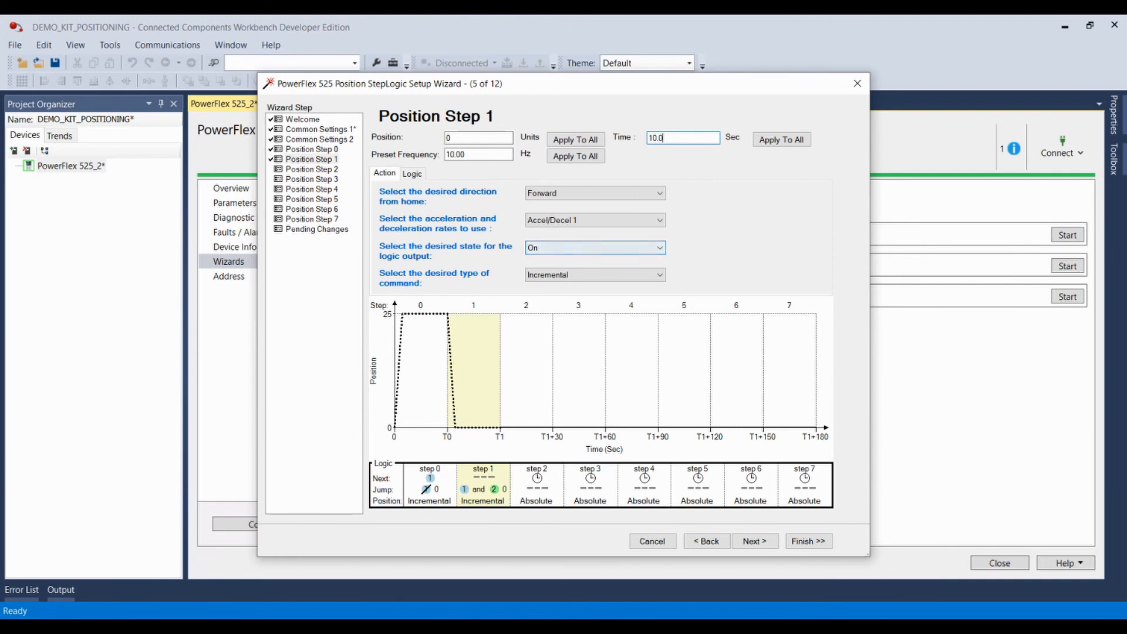
mouse_move(594, 274)
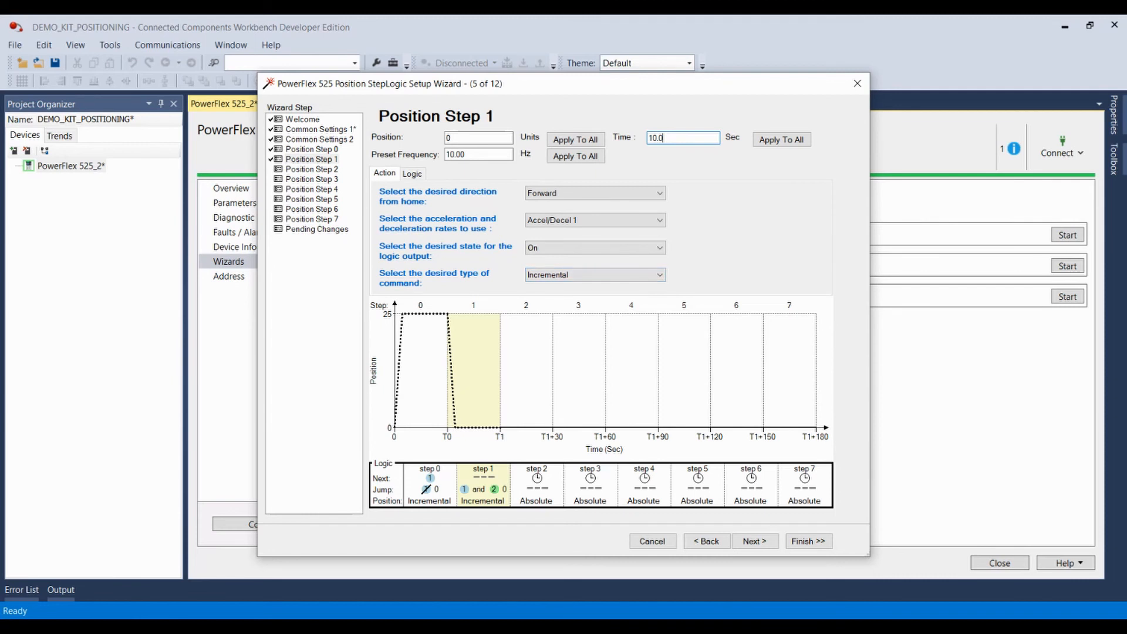
Step: Review Step 1's Logic conditions, then show the PowerFlex 525_2 Overview
click(411, 173)
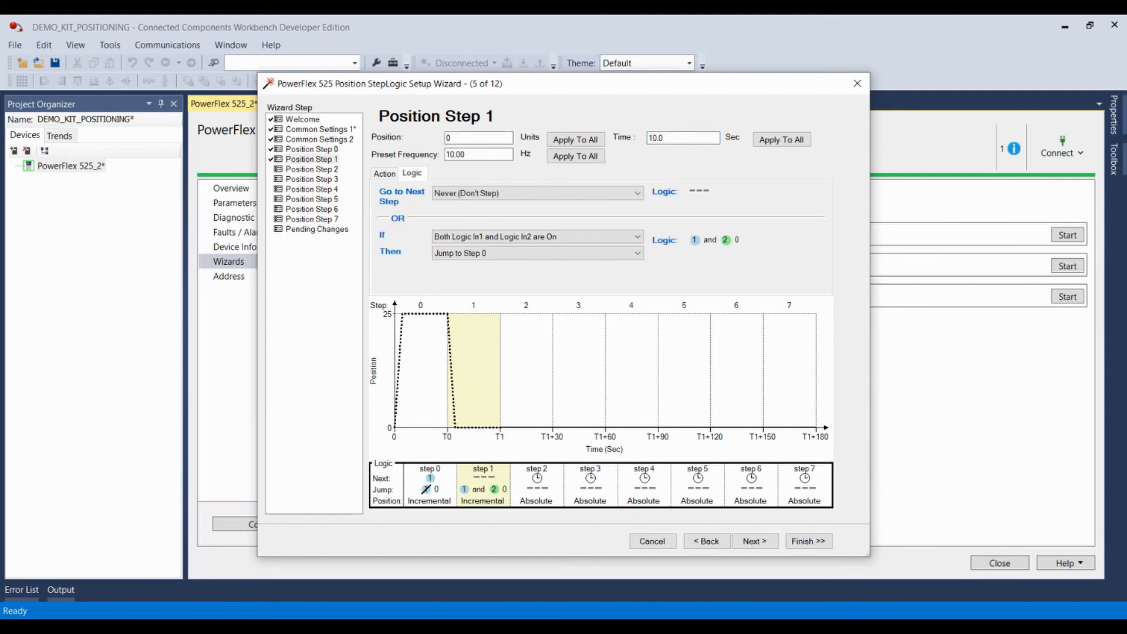
mouse_move(535, 193)
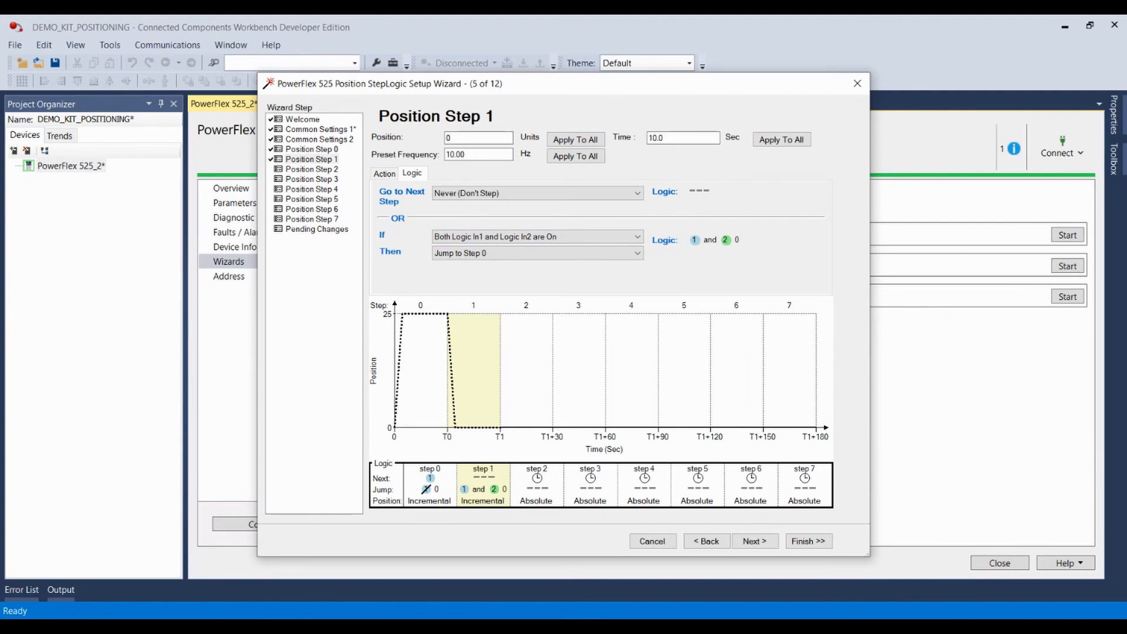
mouse_move(535, 237)
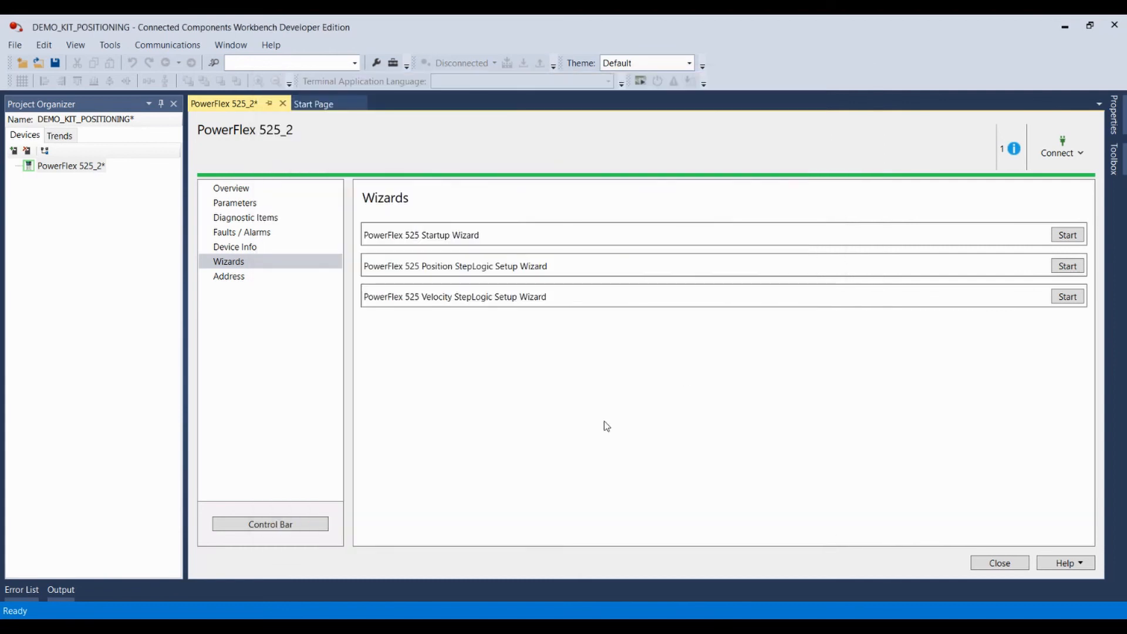
click(231, 188)
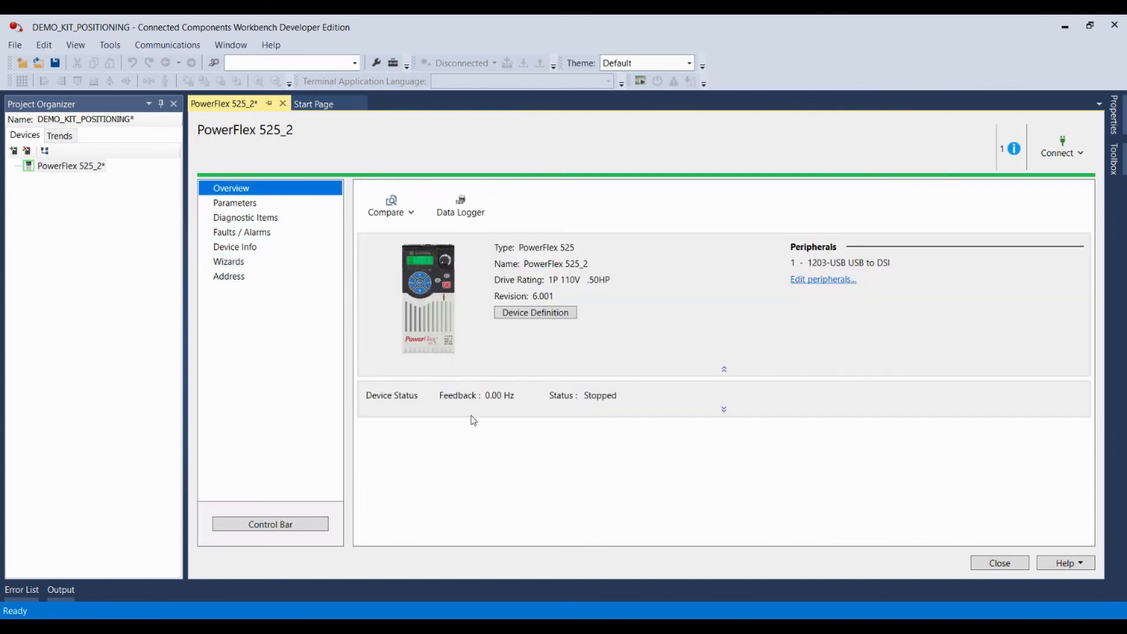
mouse_move(509, 453)
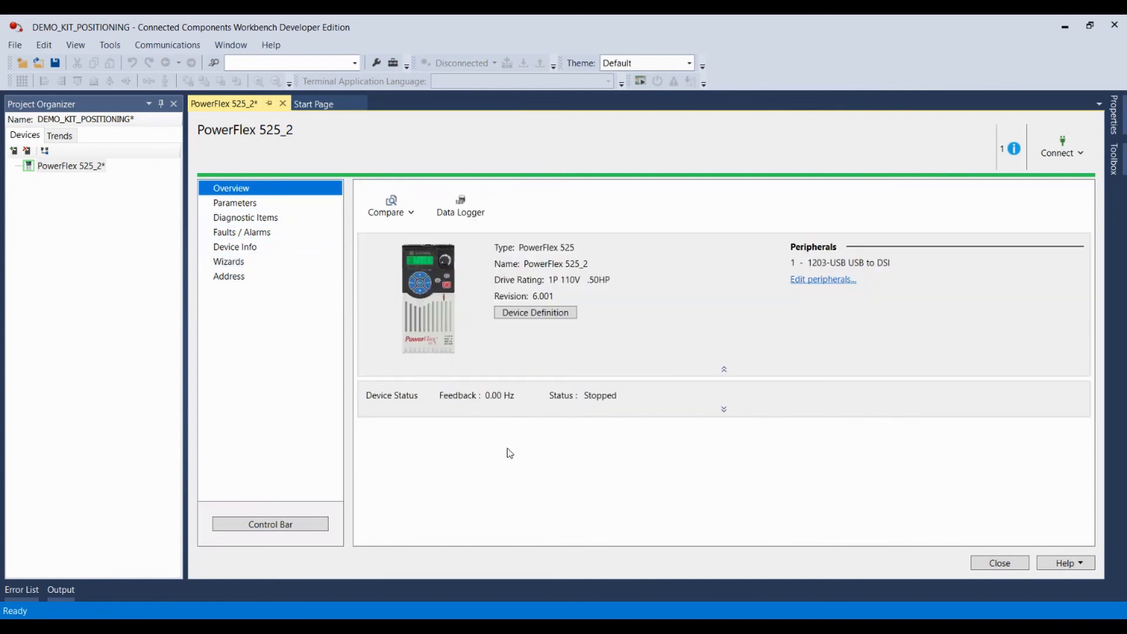